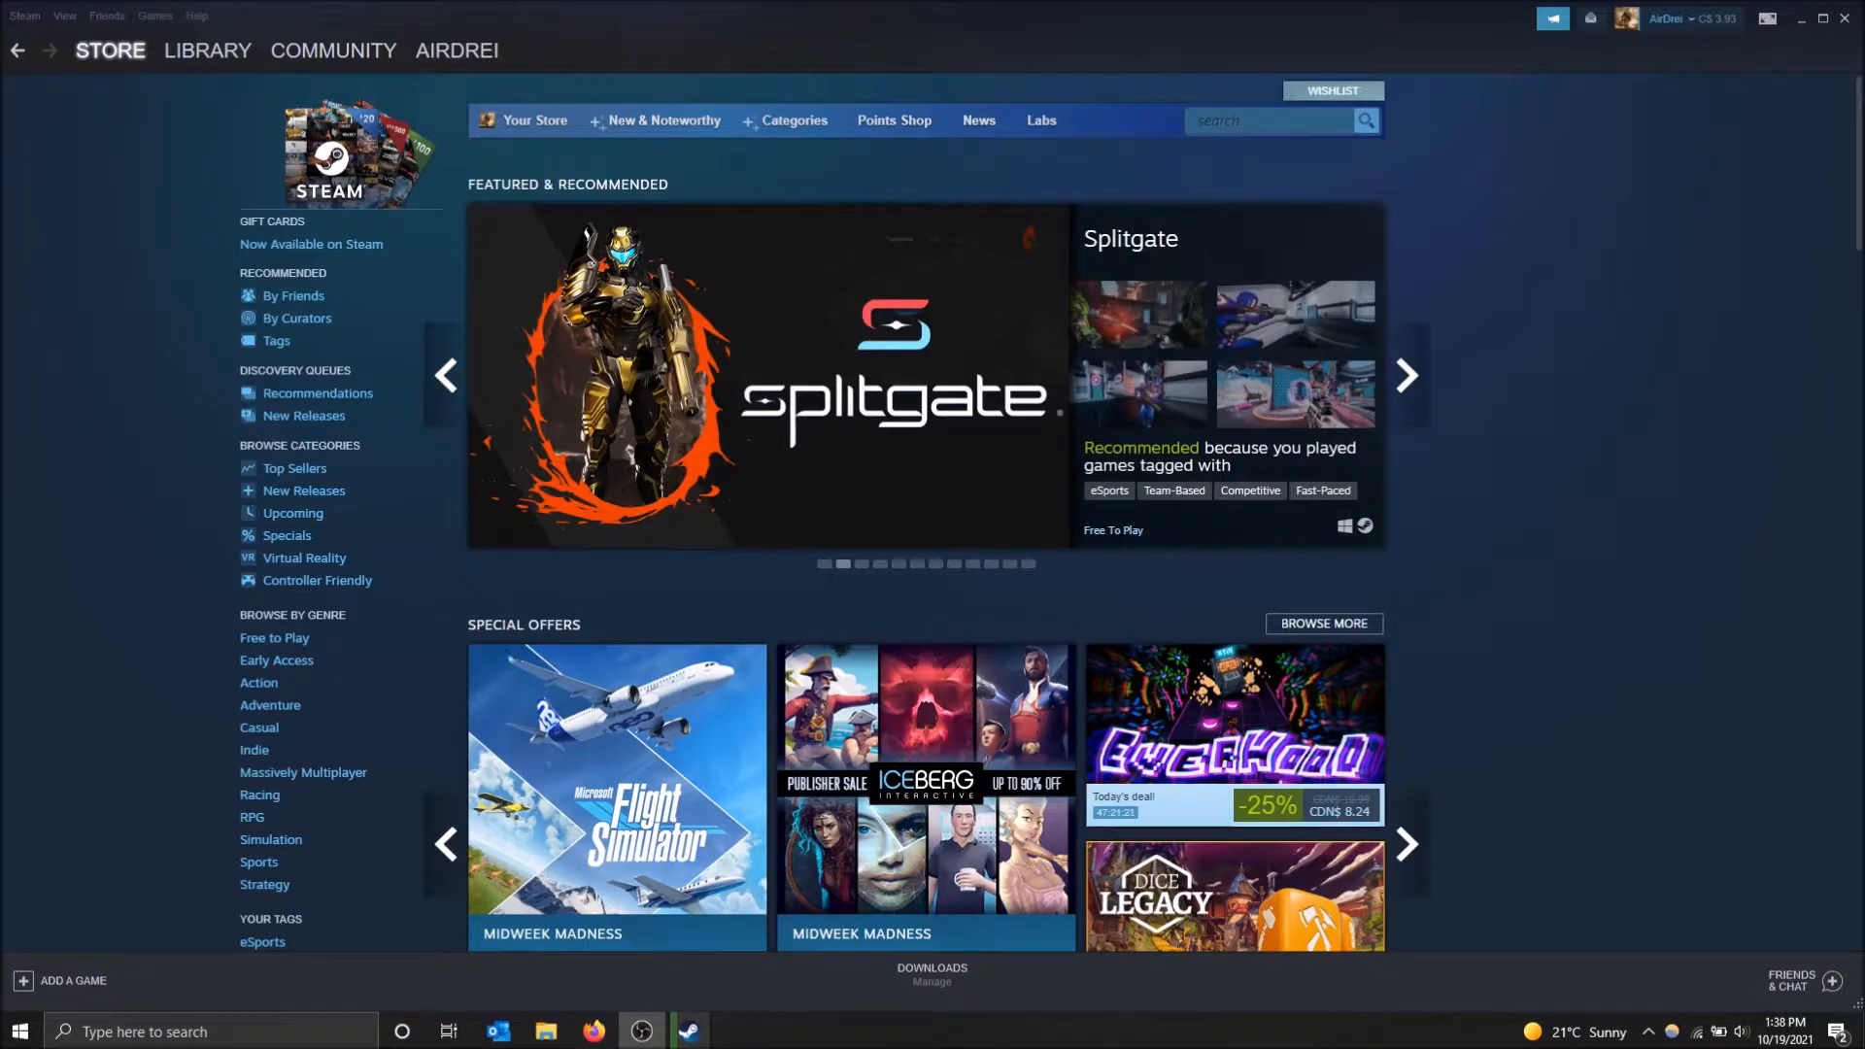
mouse_move(592, 693)
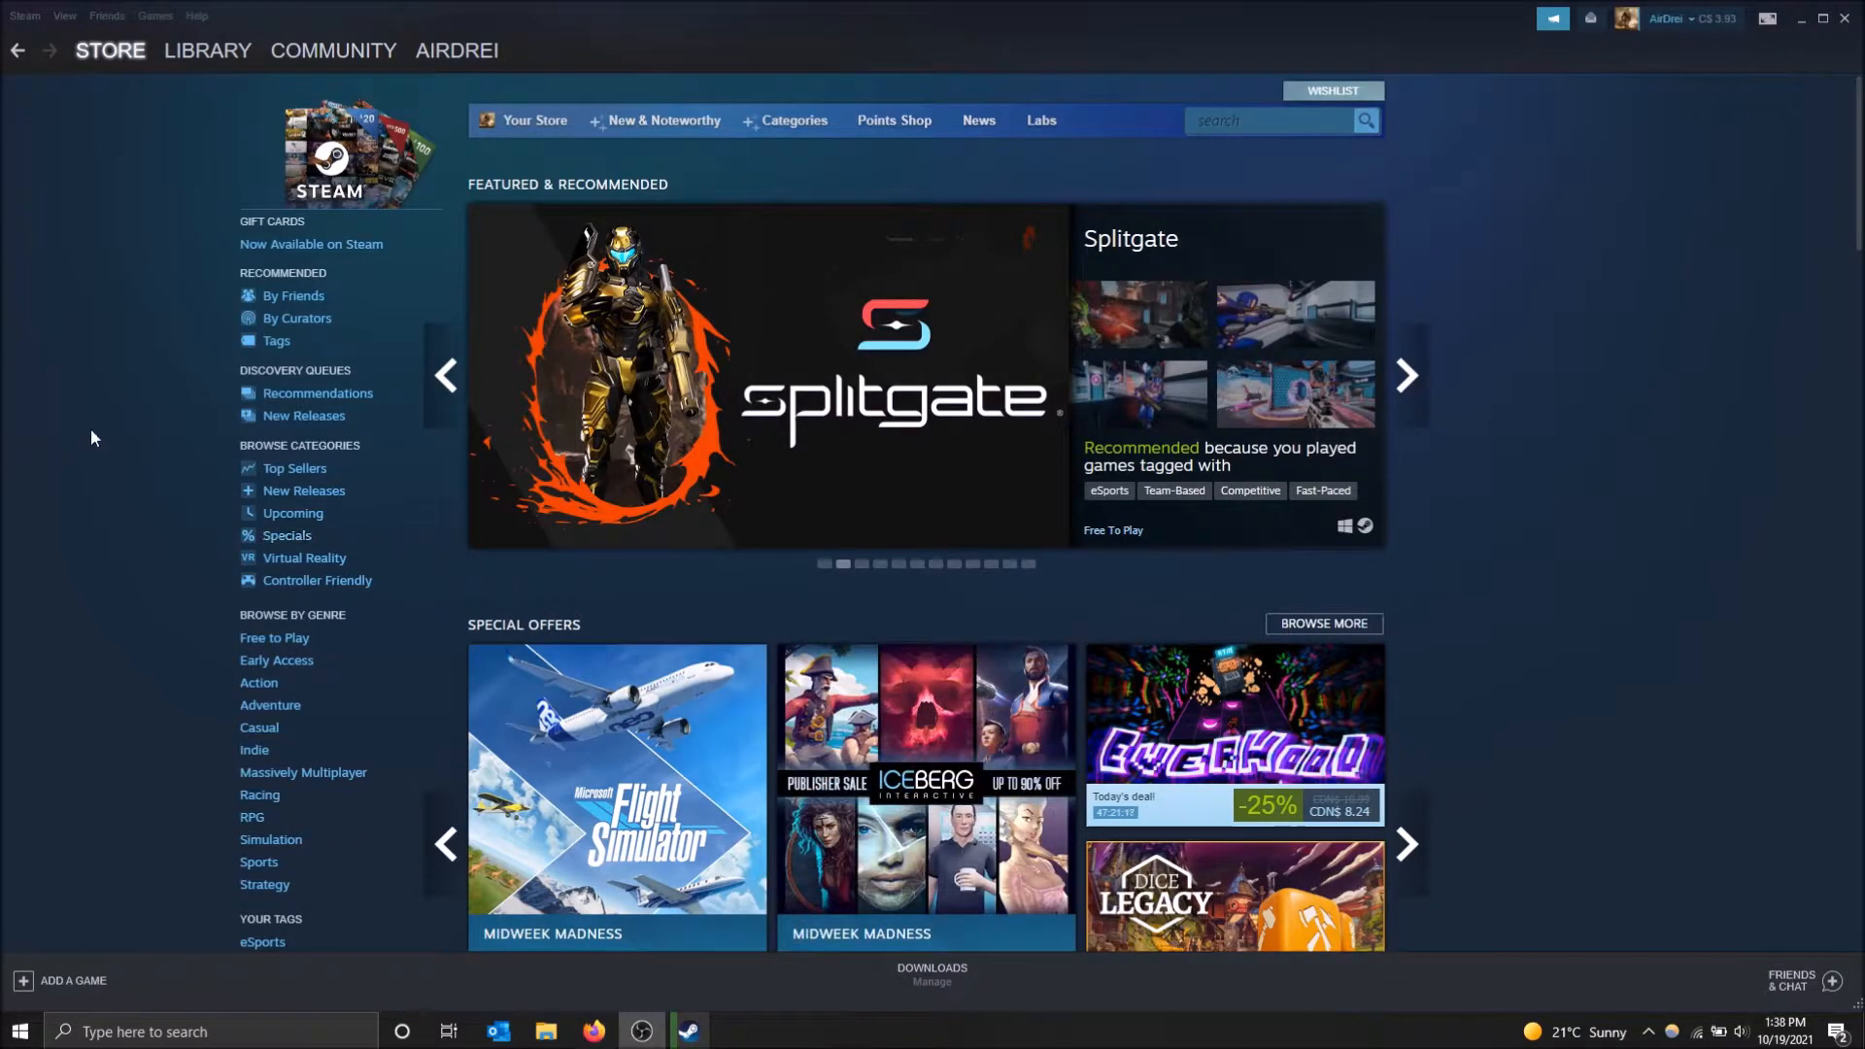
mouse_move(74, 440)
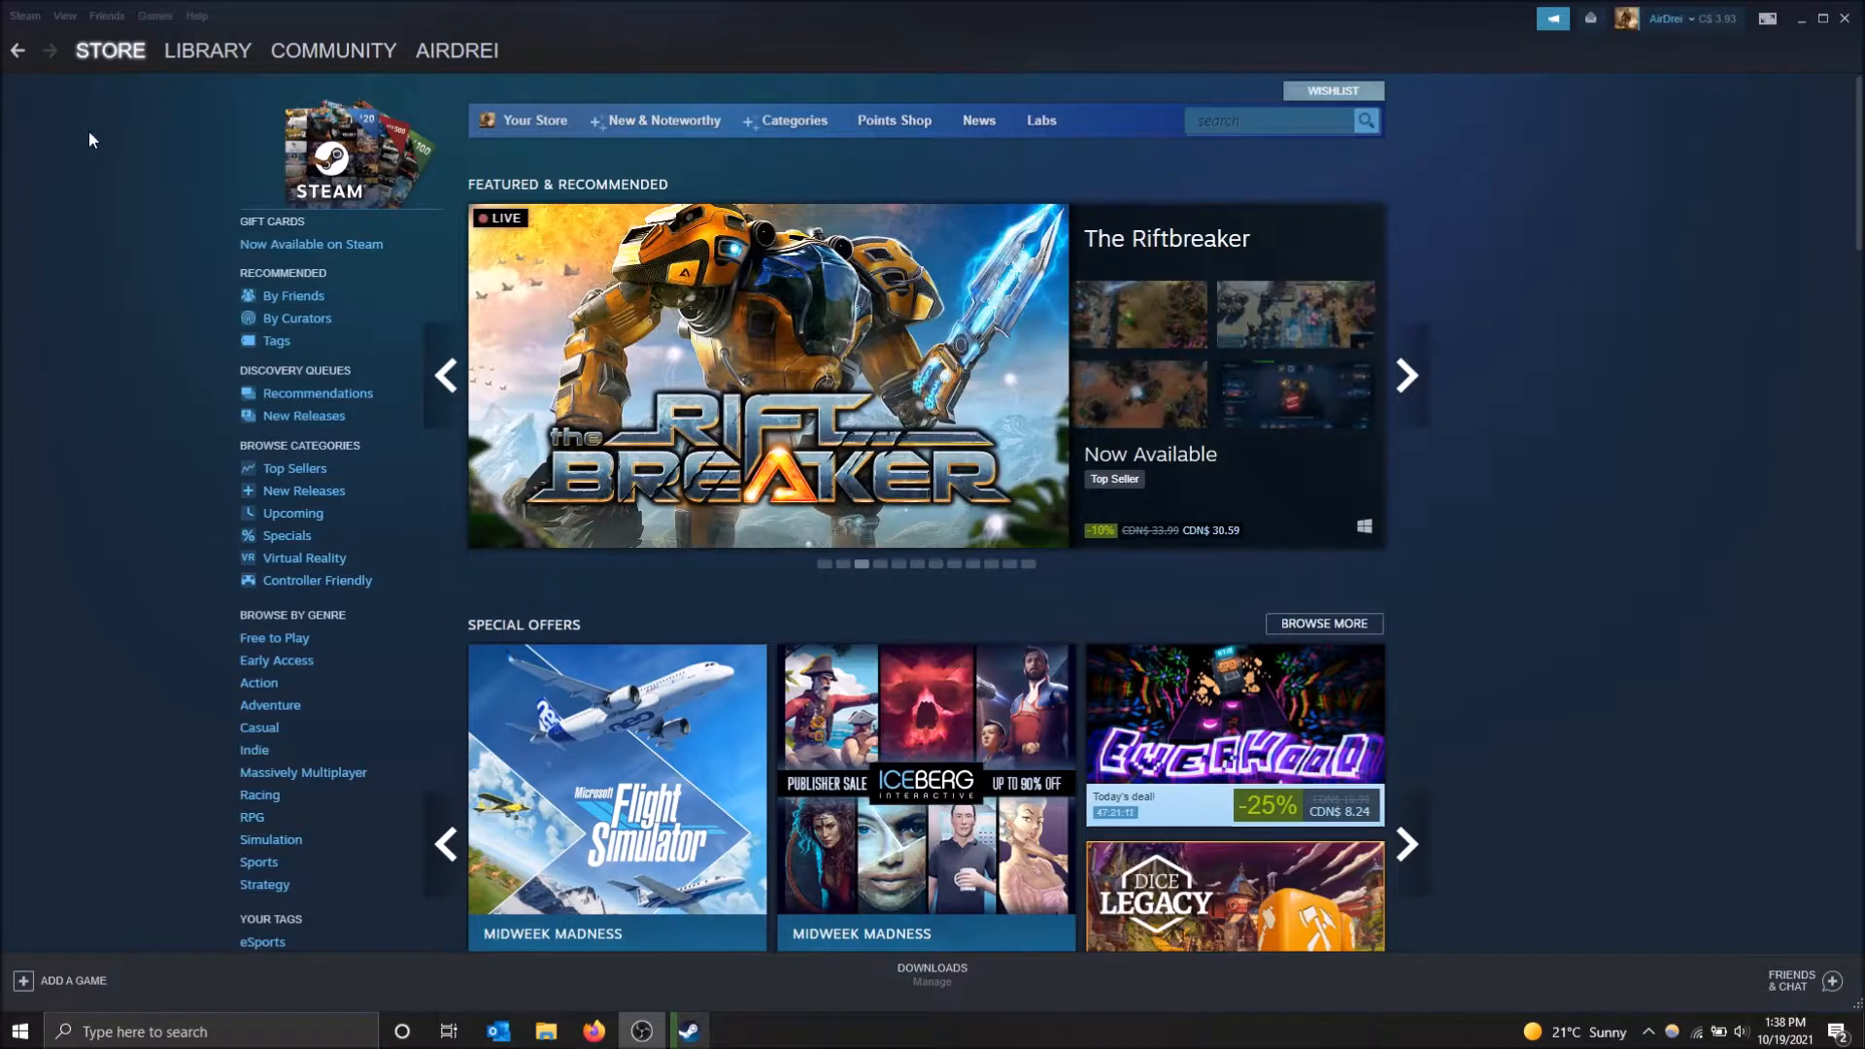
Step: Reach the item inventory from the profile and reveal the extra history options menu
click(455, 50)
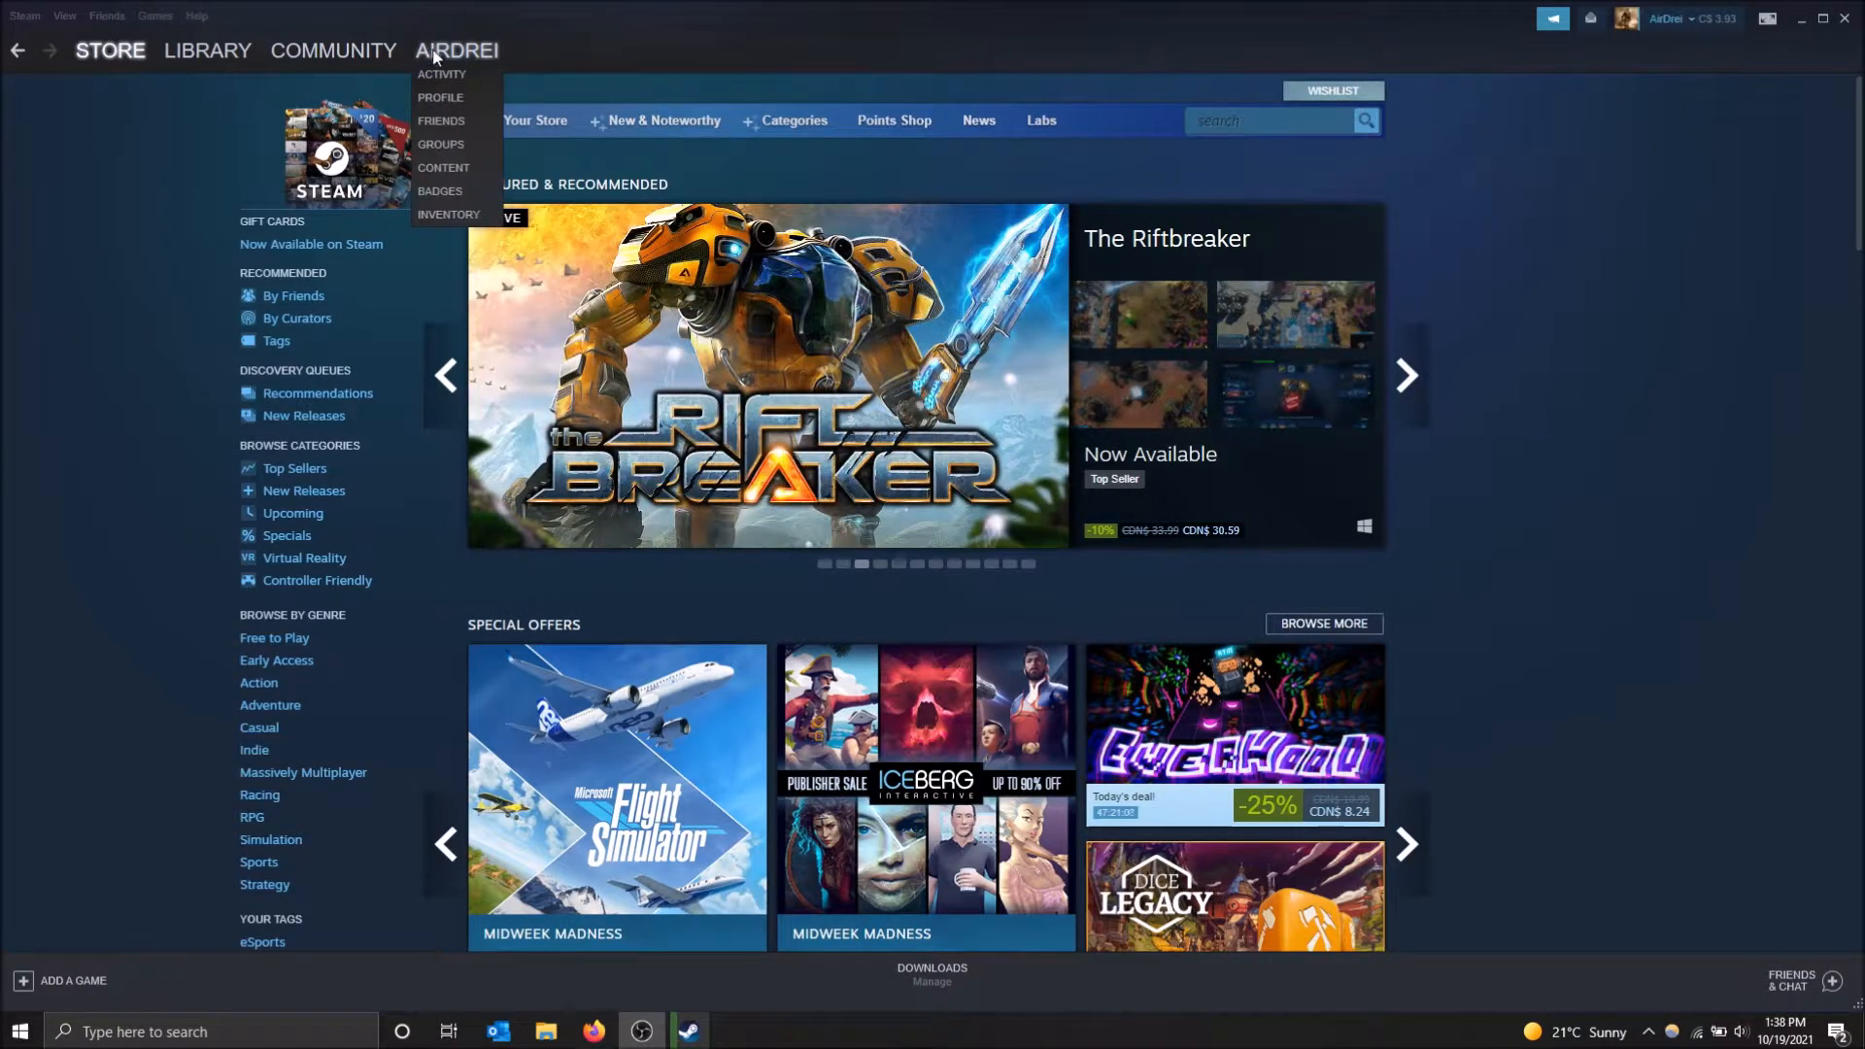
mouse_move(440, 97)
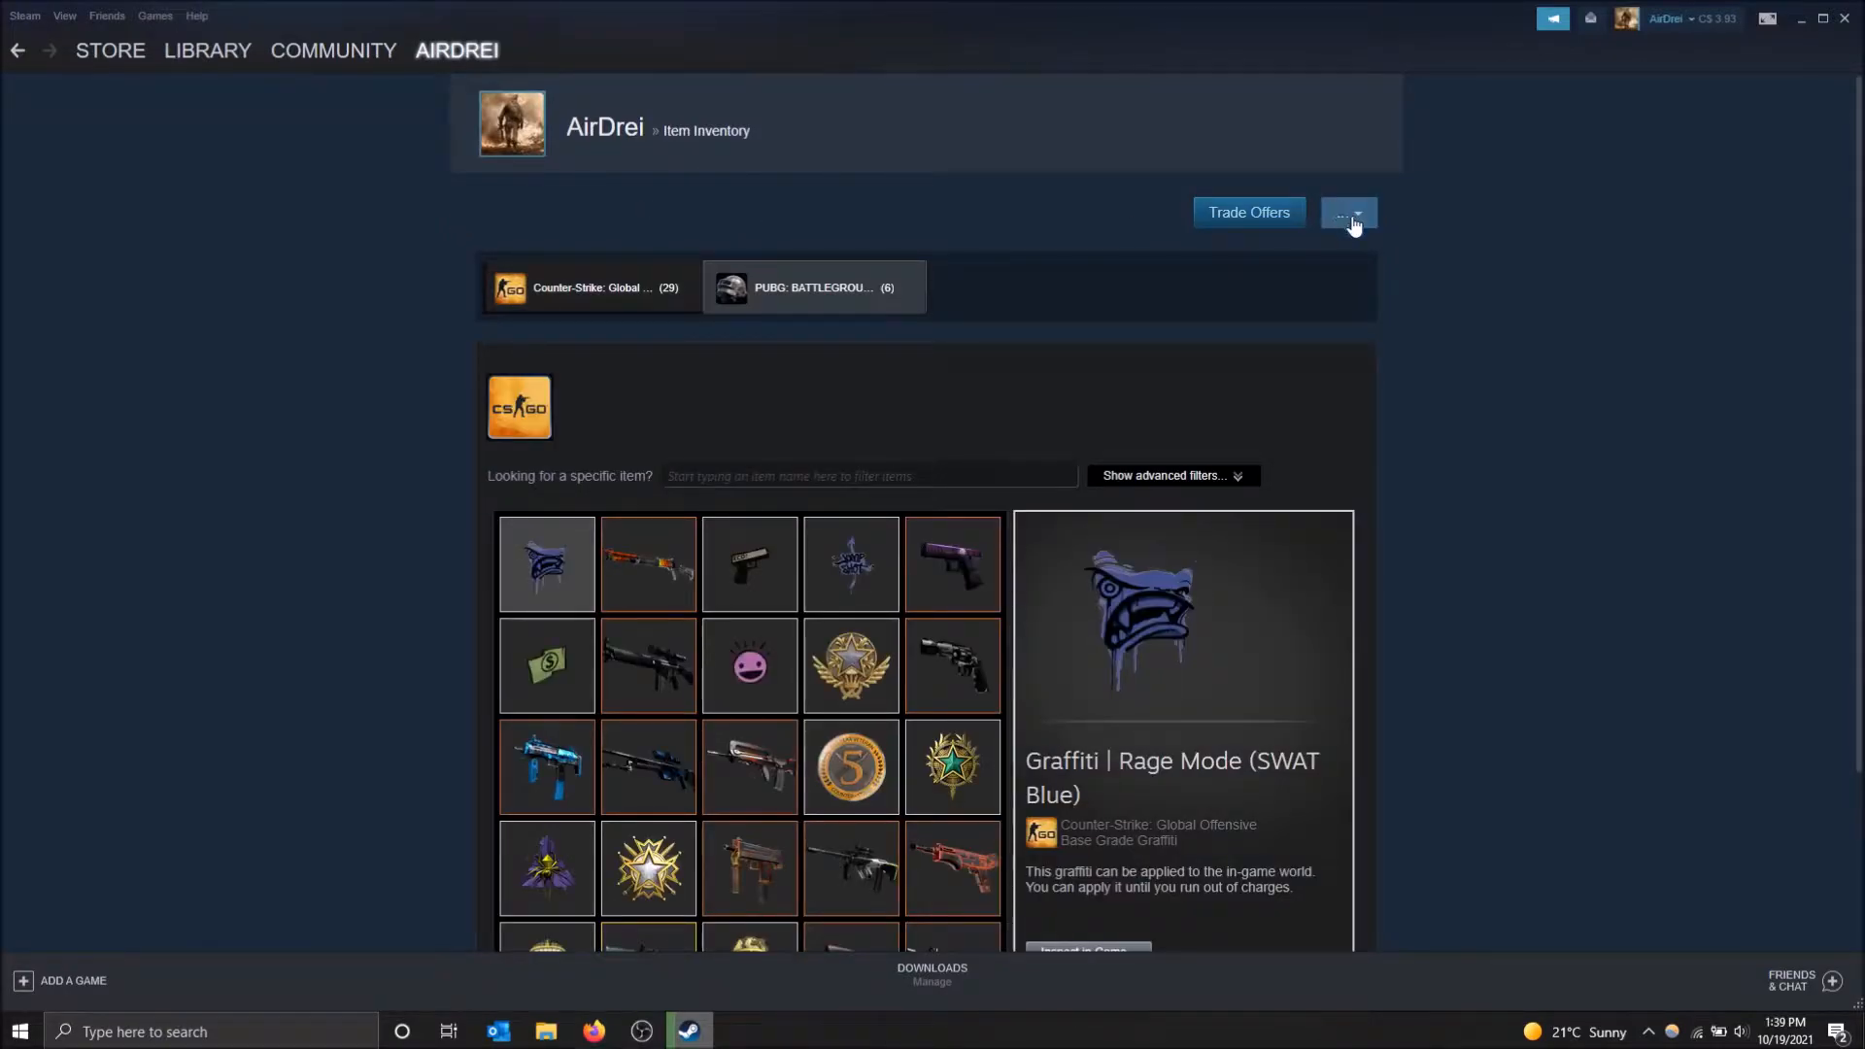
mouse_move(1356, 223)
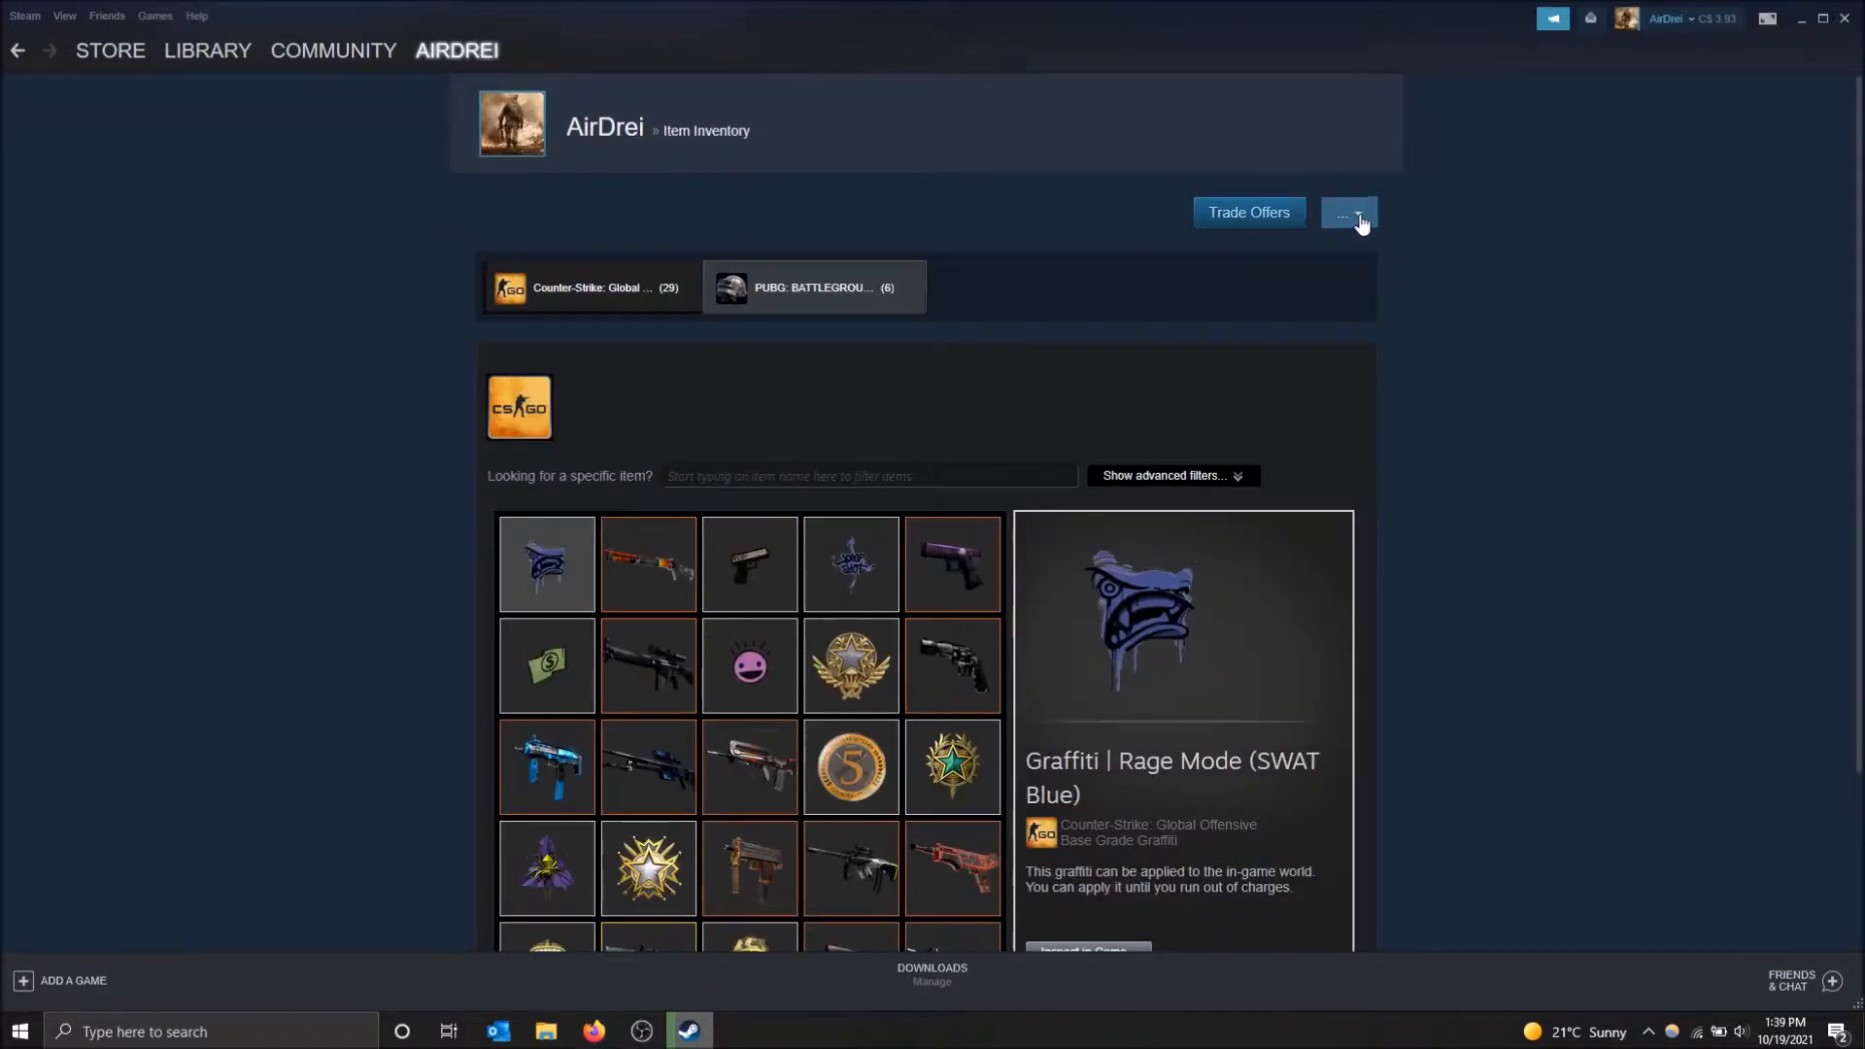
click(1347, 212)
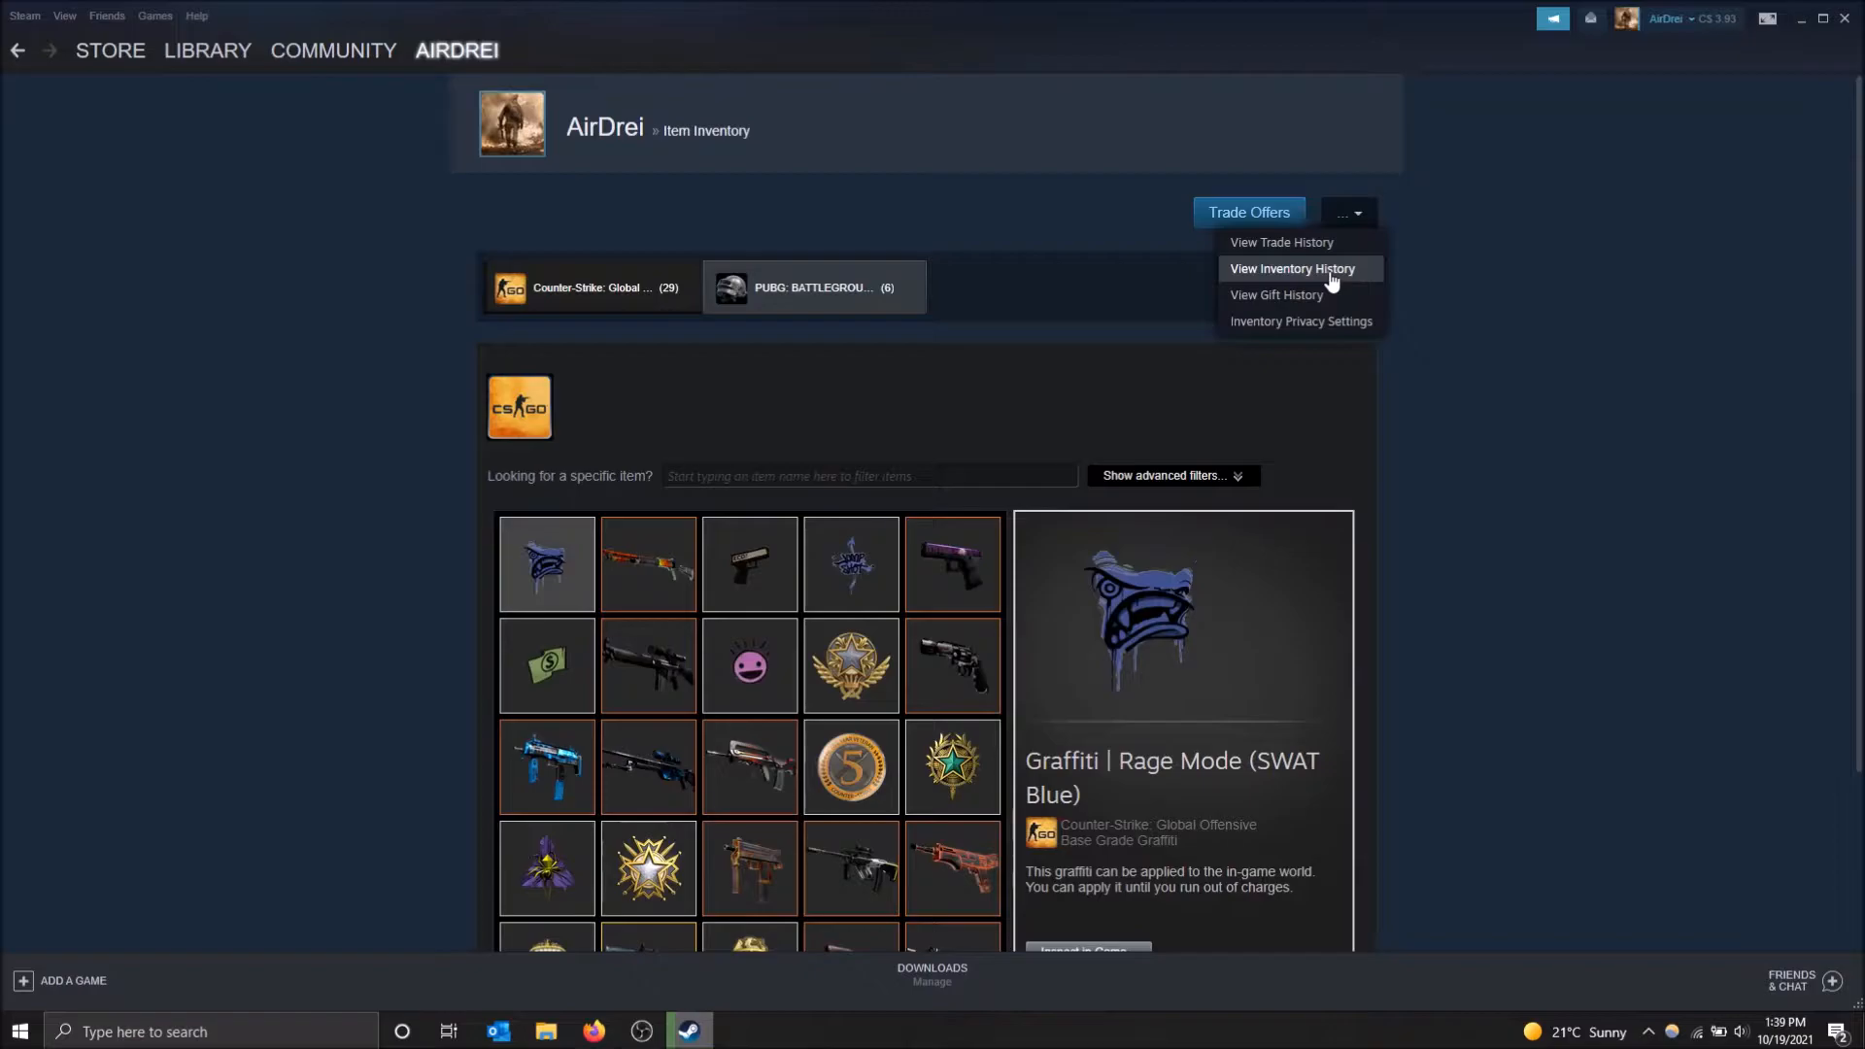
Step: Show the inventory history and scroll through the 50 latest drops, listings and trades
click(1292, 268)
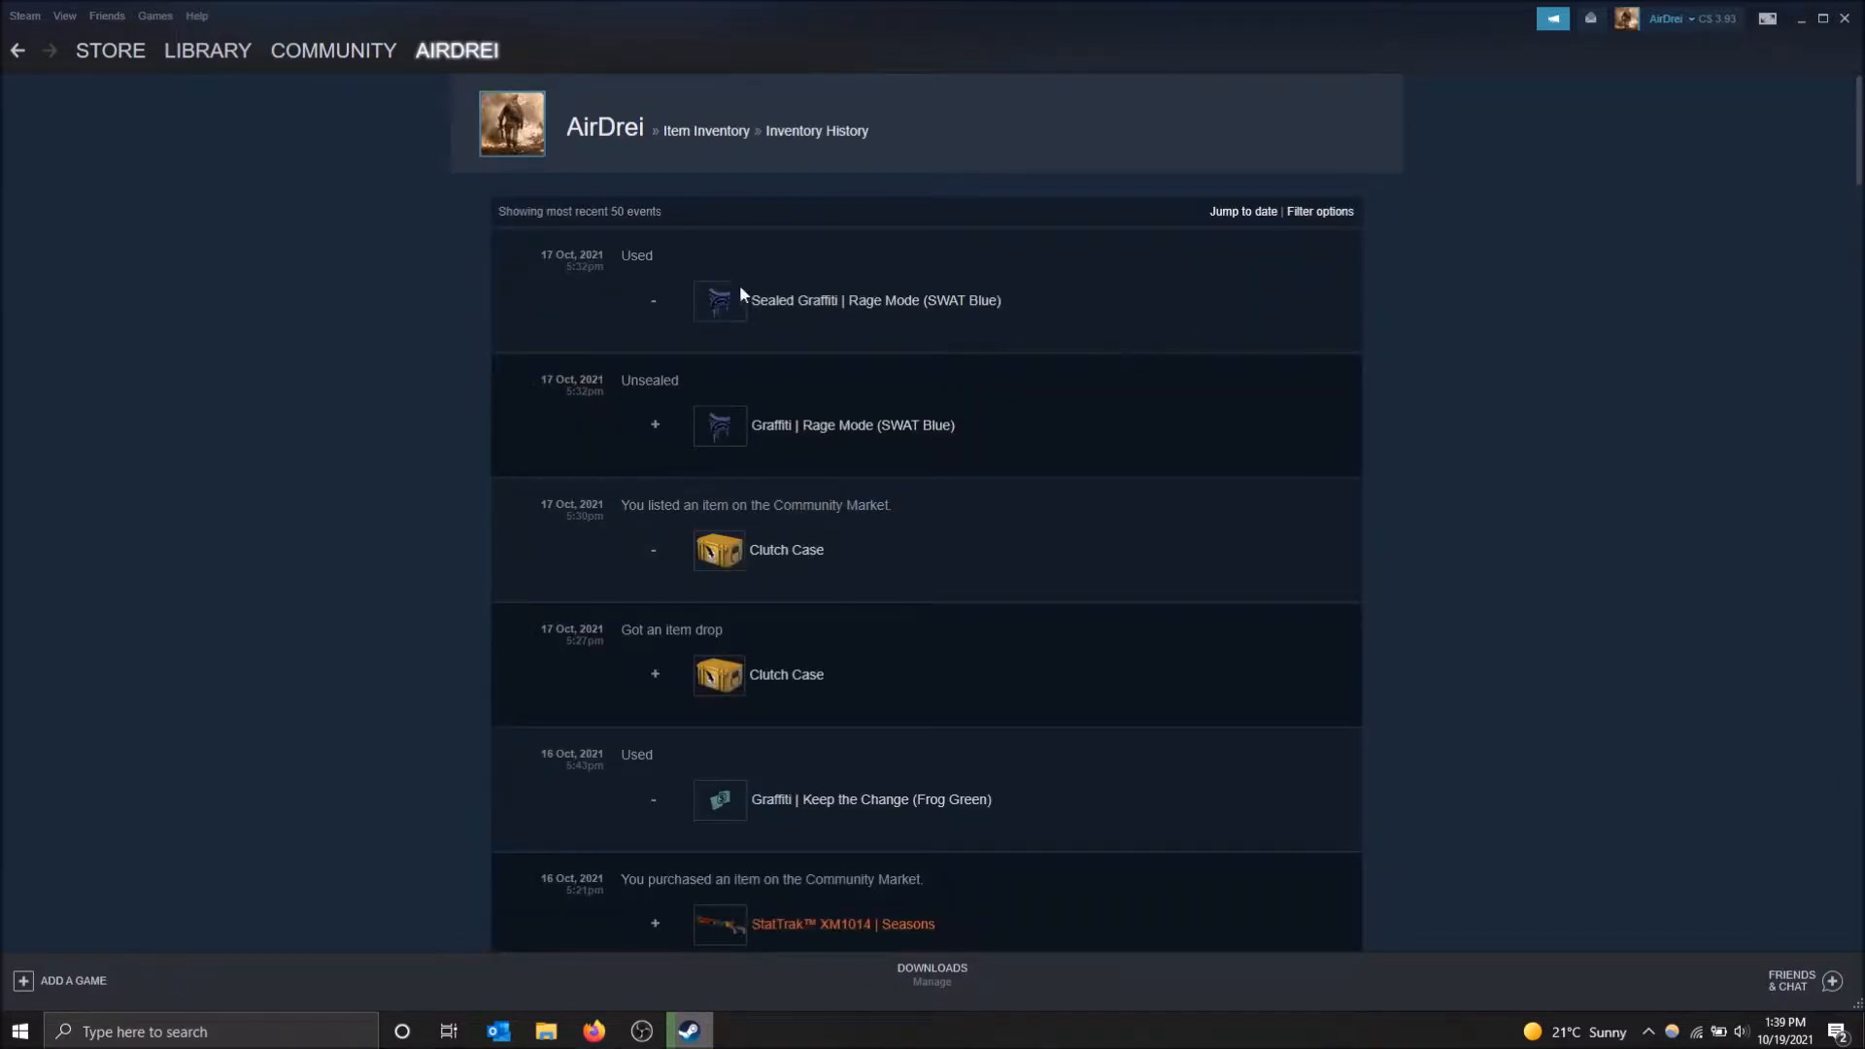
mouse_move(1008, 452)
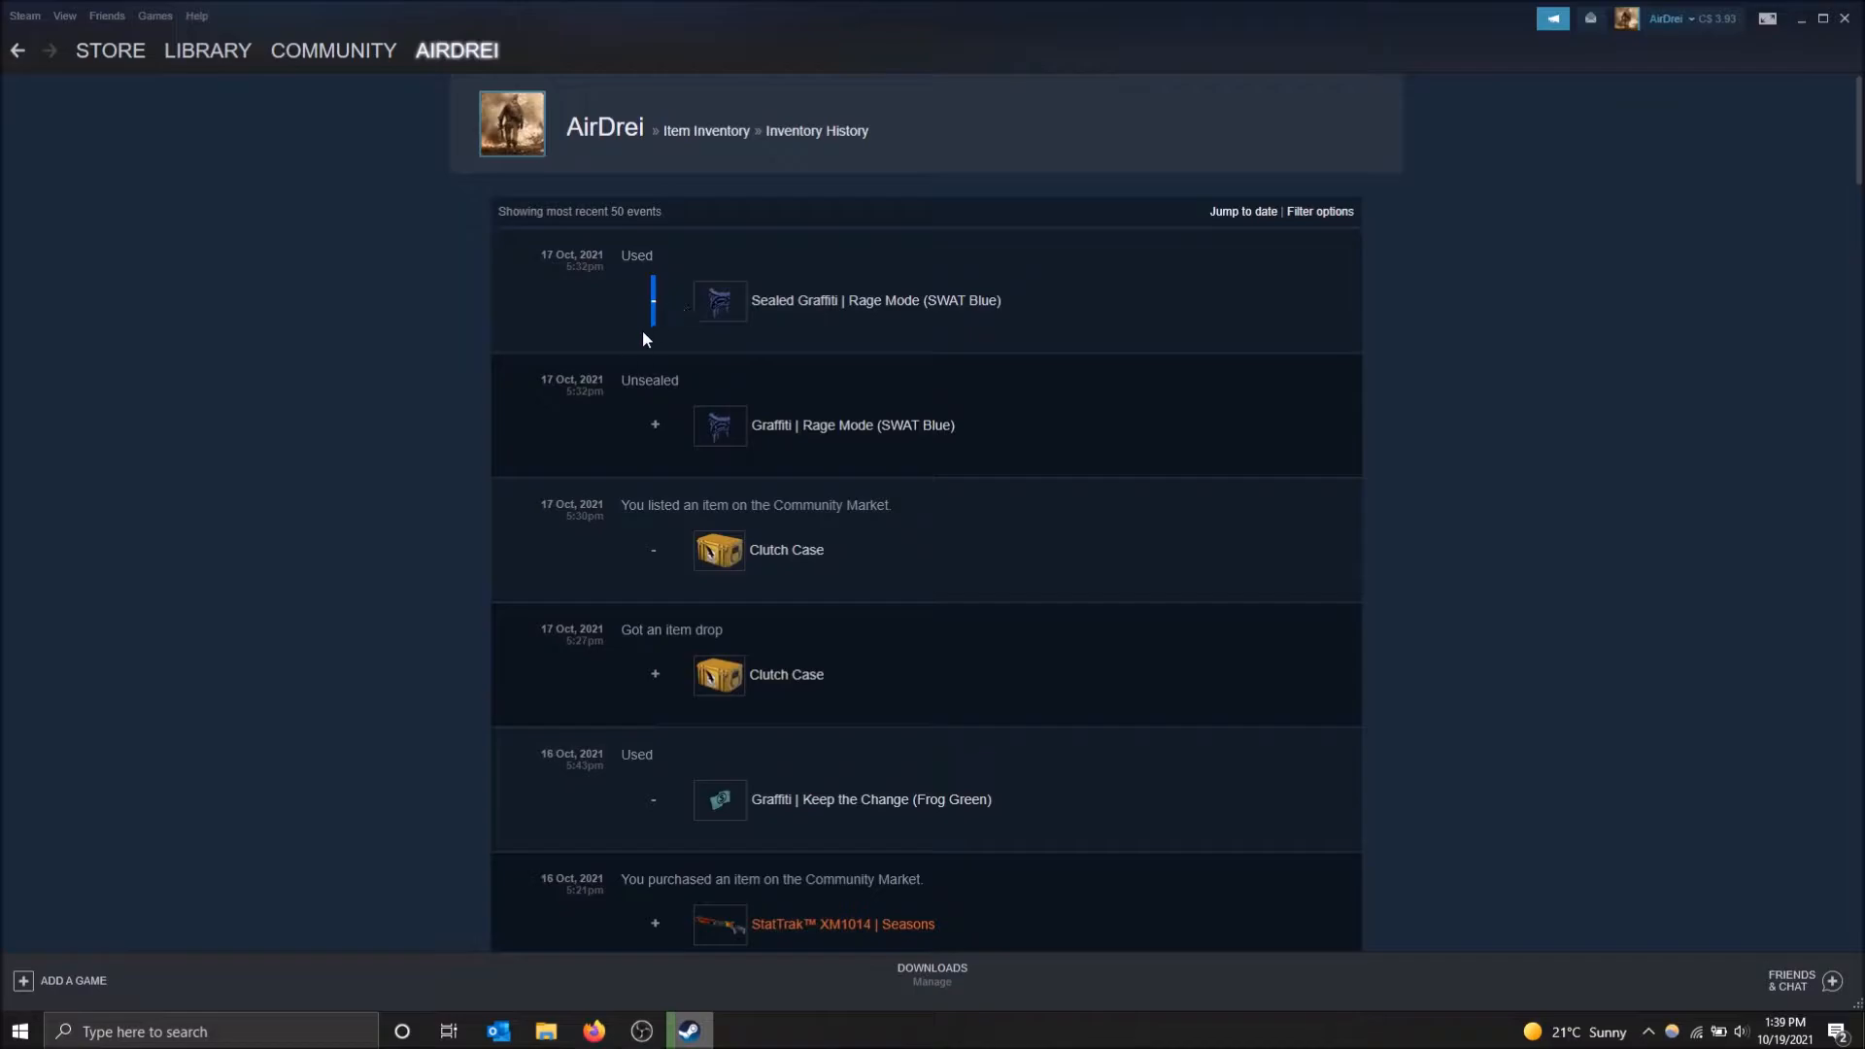
mouse_move(1211, 352)
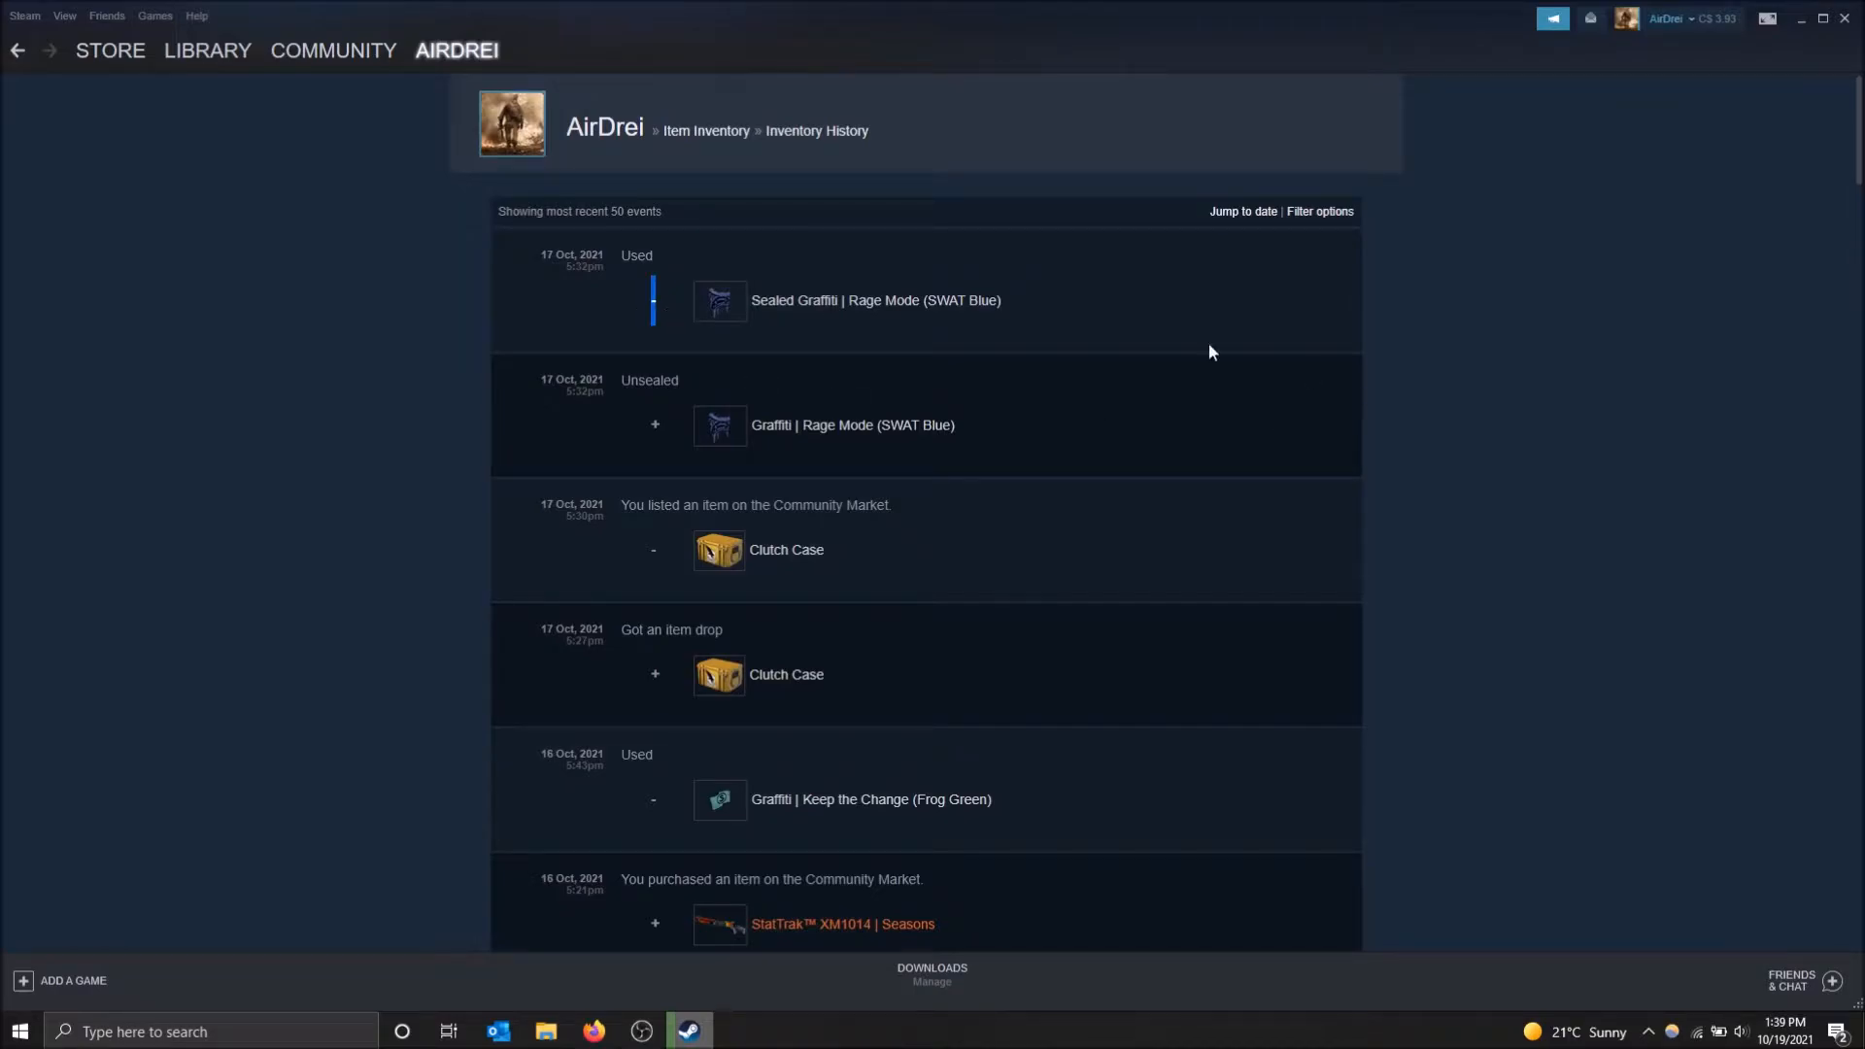
mouse_move(656, 322)
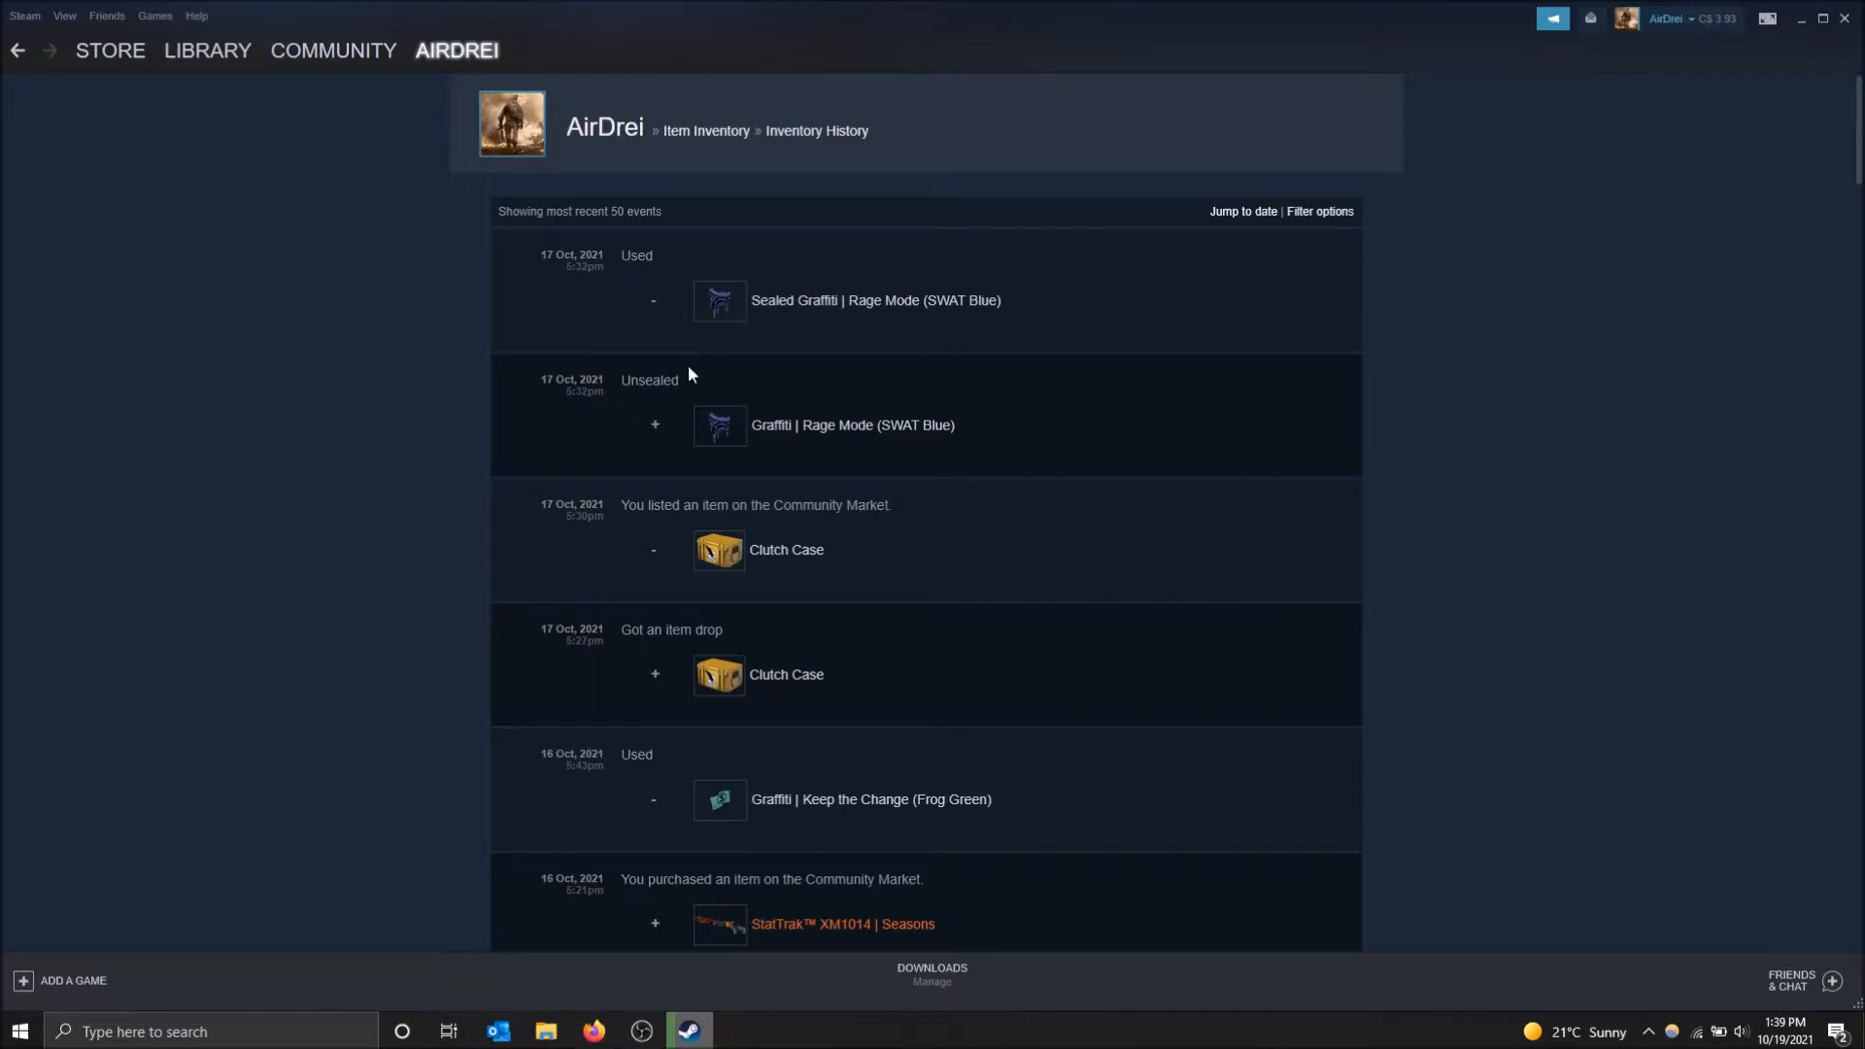
scroll(down, 3)
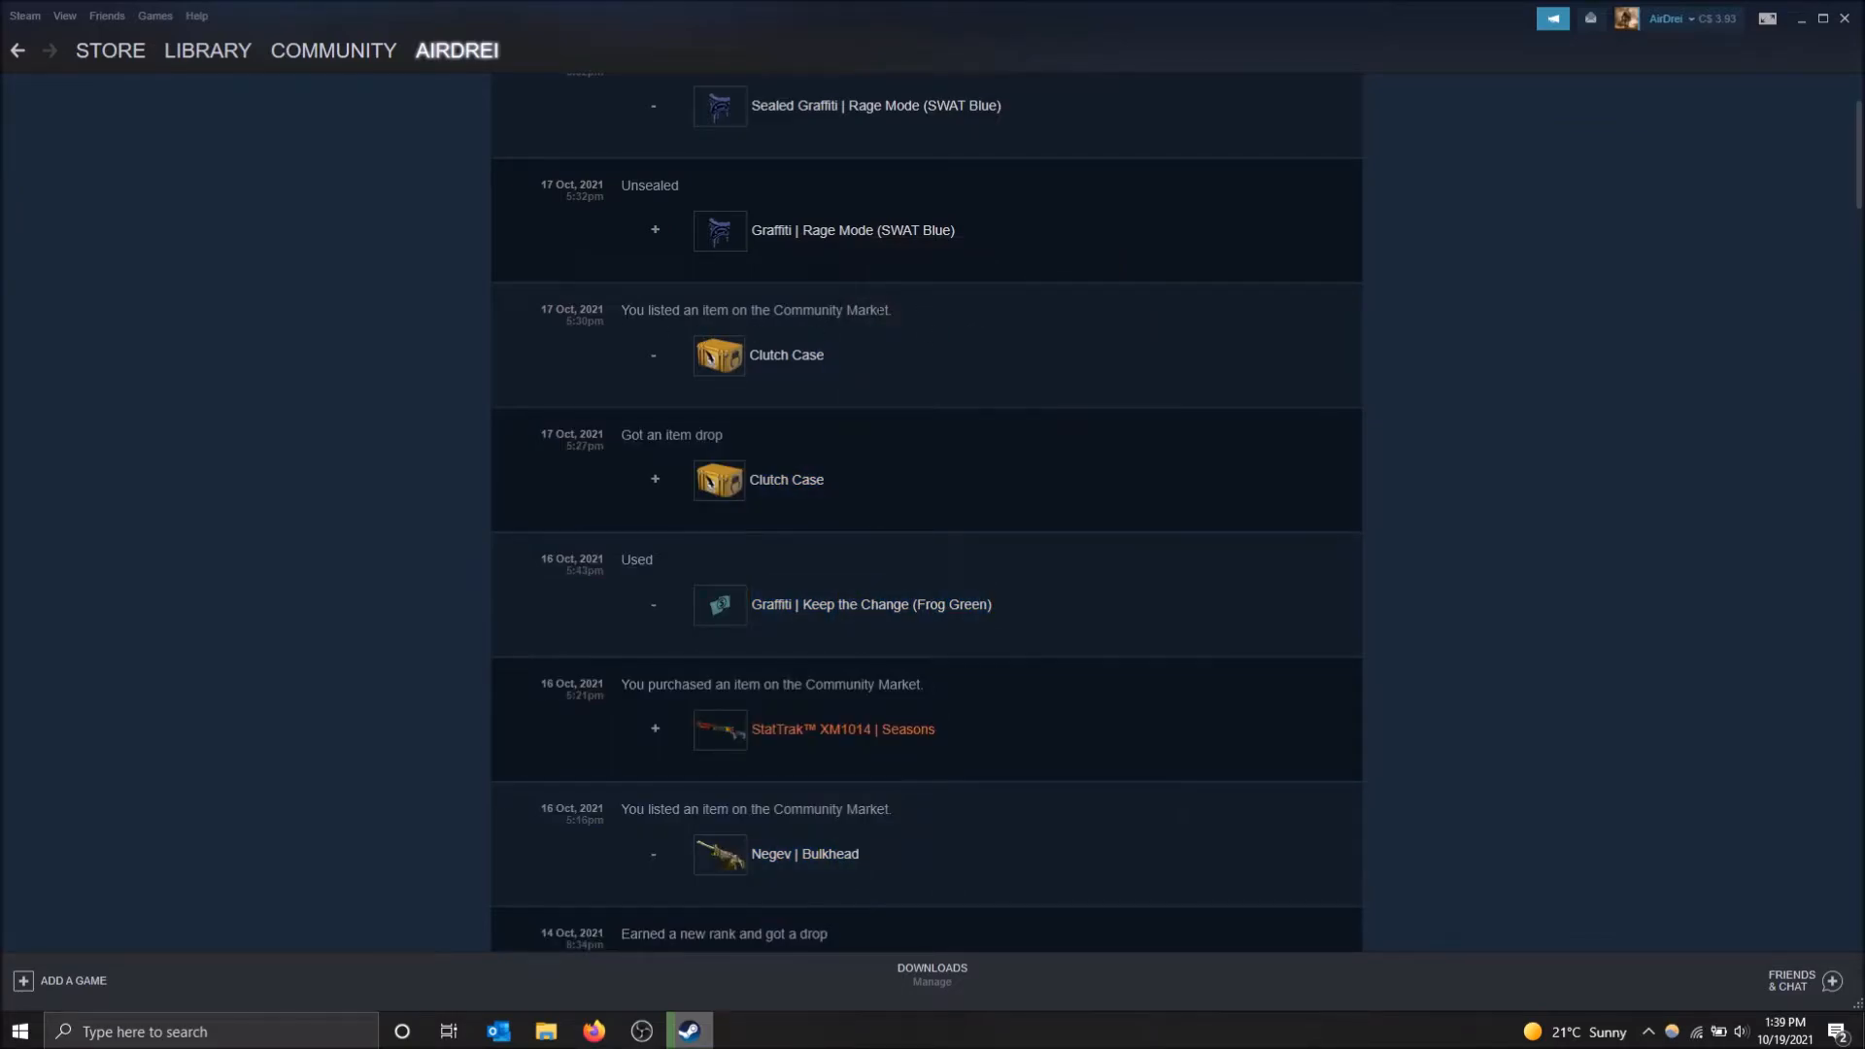
scroll(down, 3)
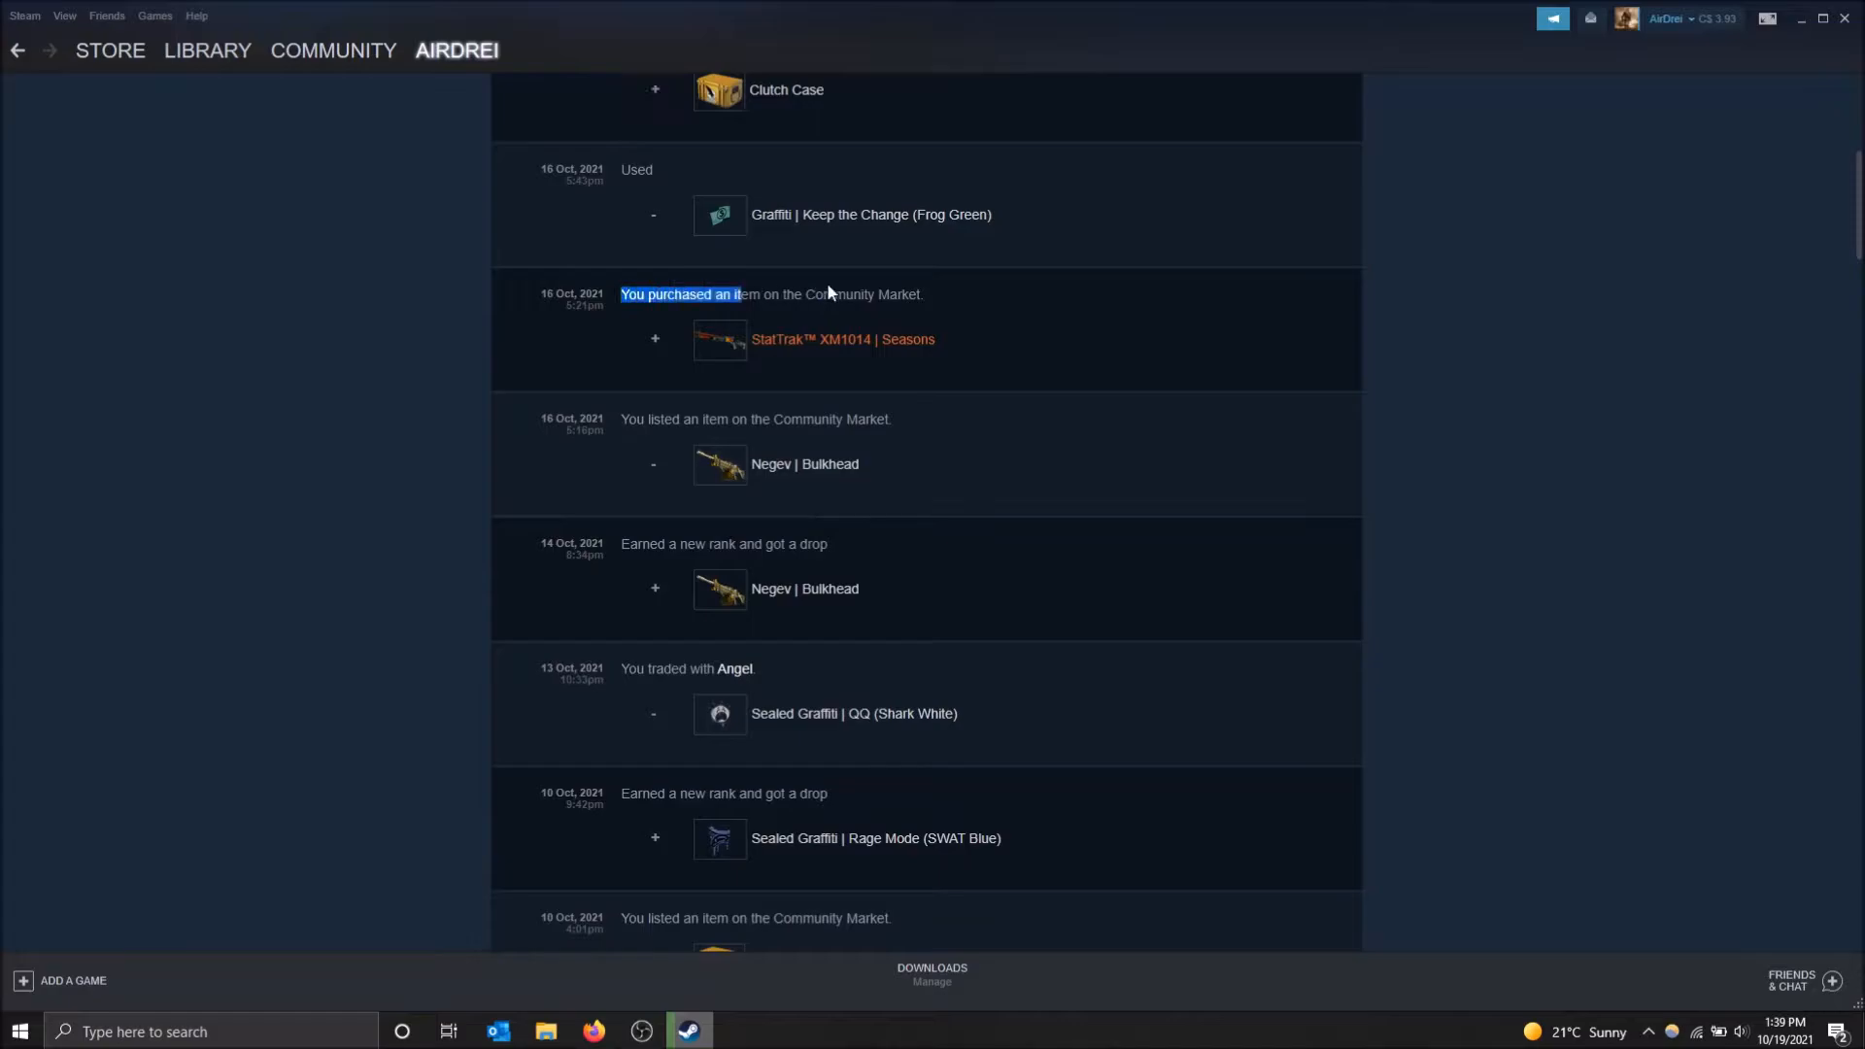
click(640, 351)
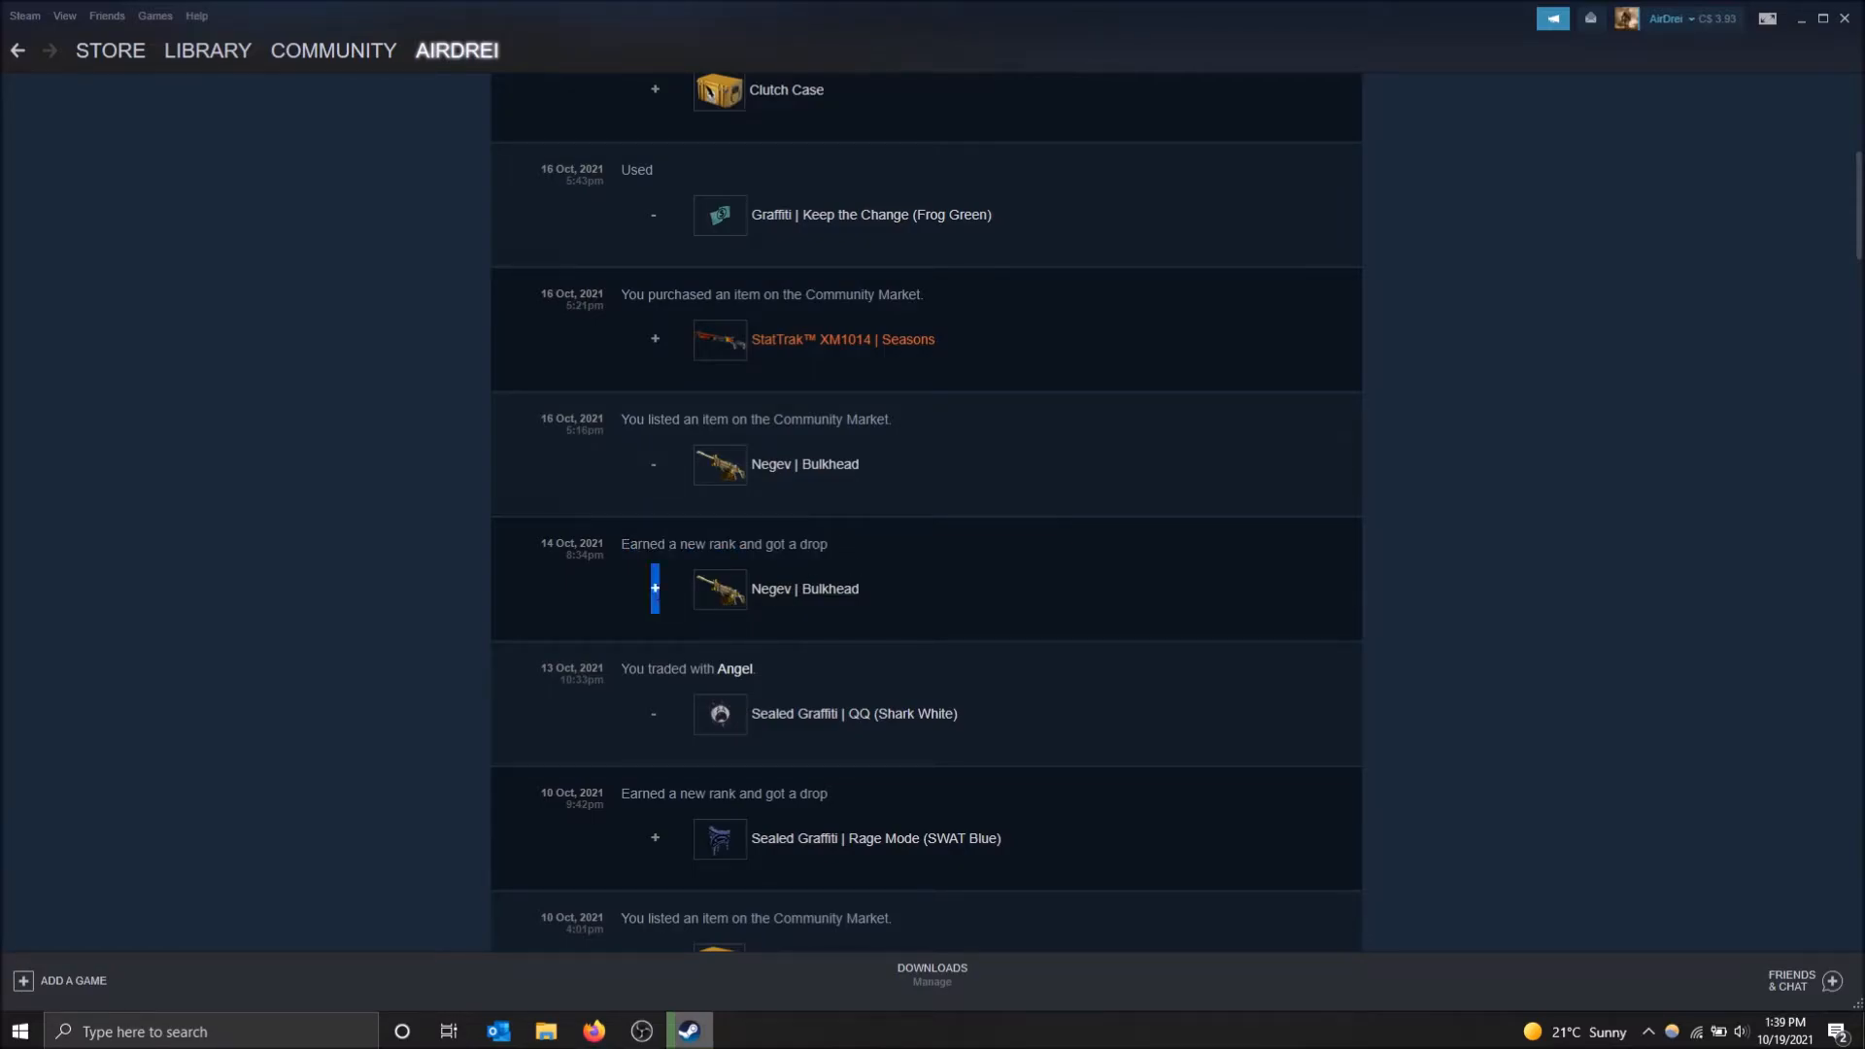
scroll(down, 3)
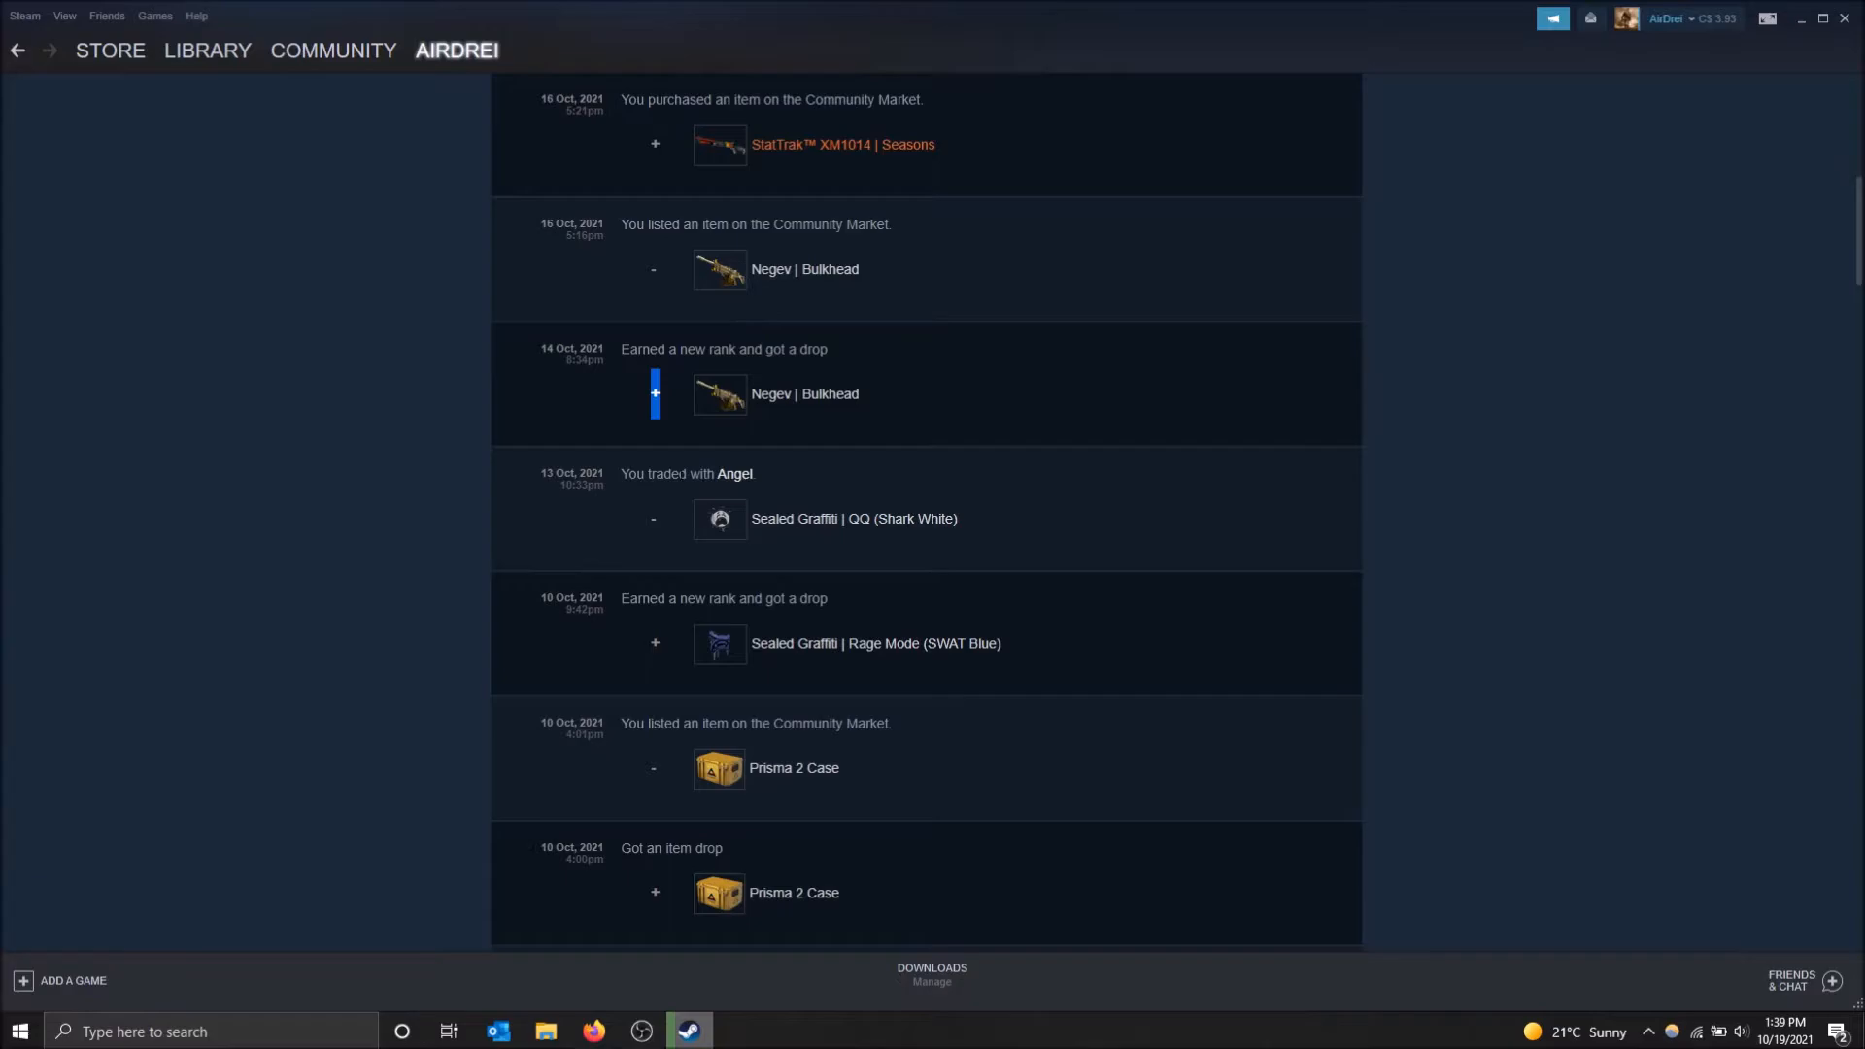
scroll(down, 3)
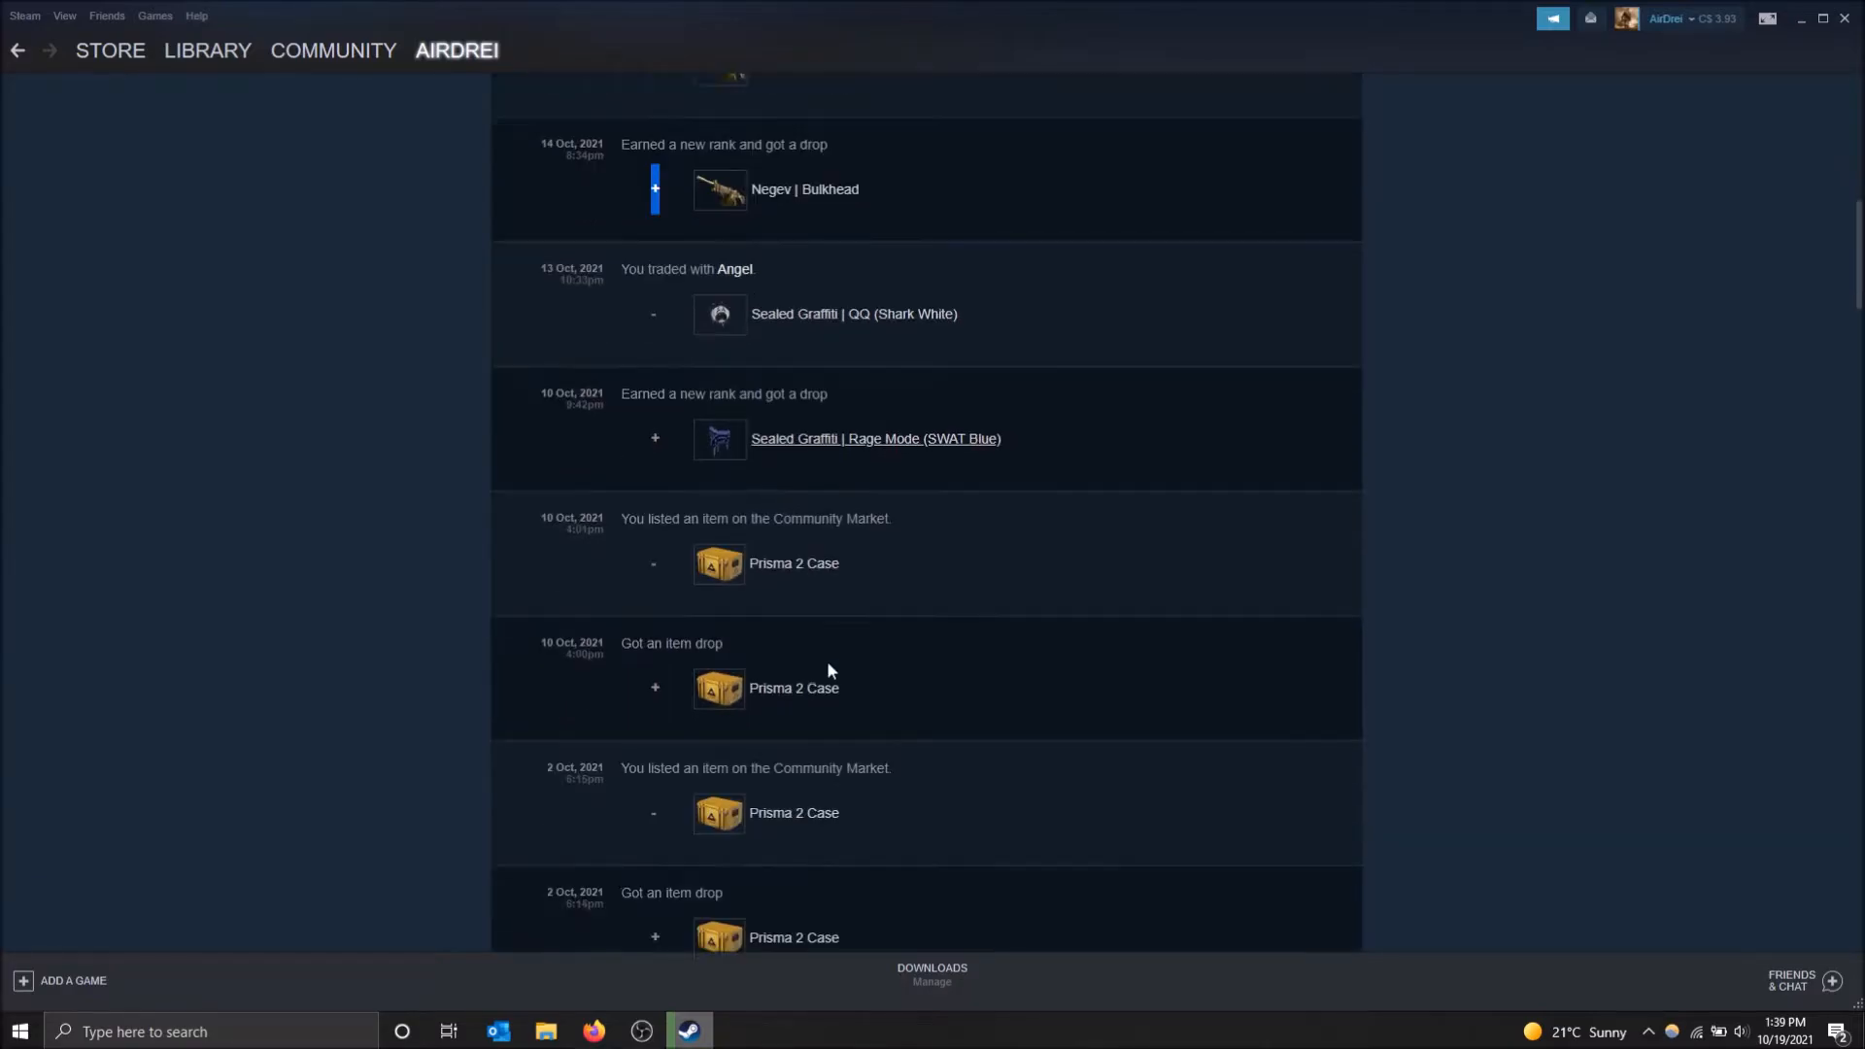
scroll(down, 3)
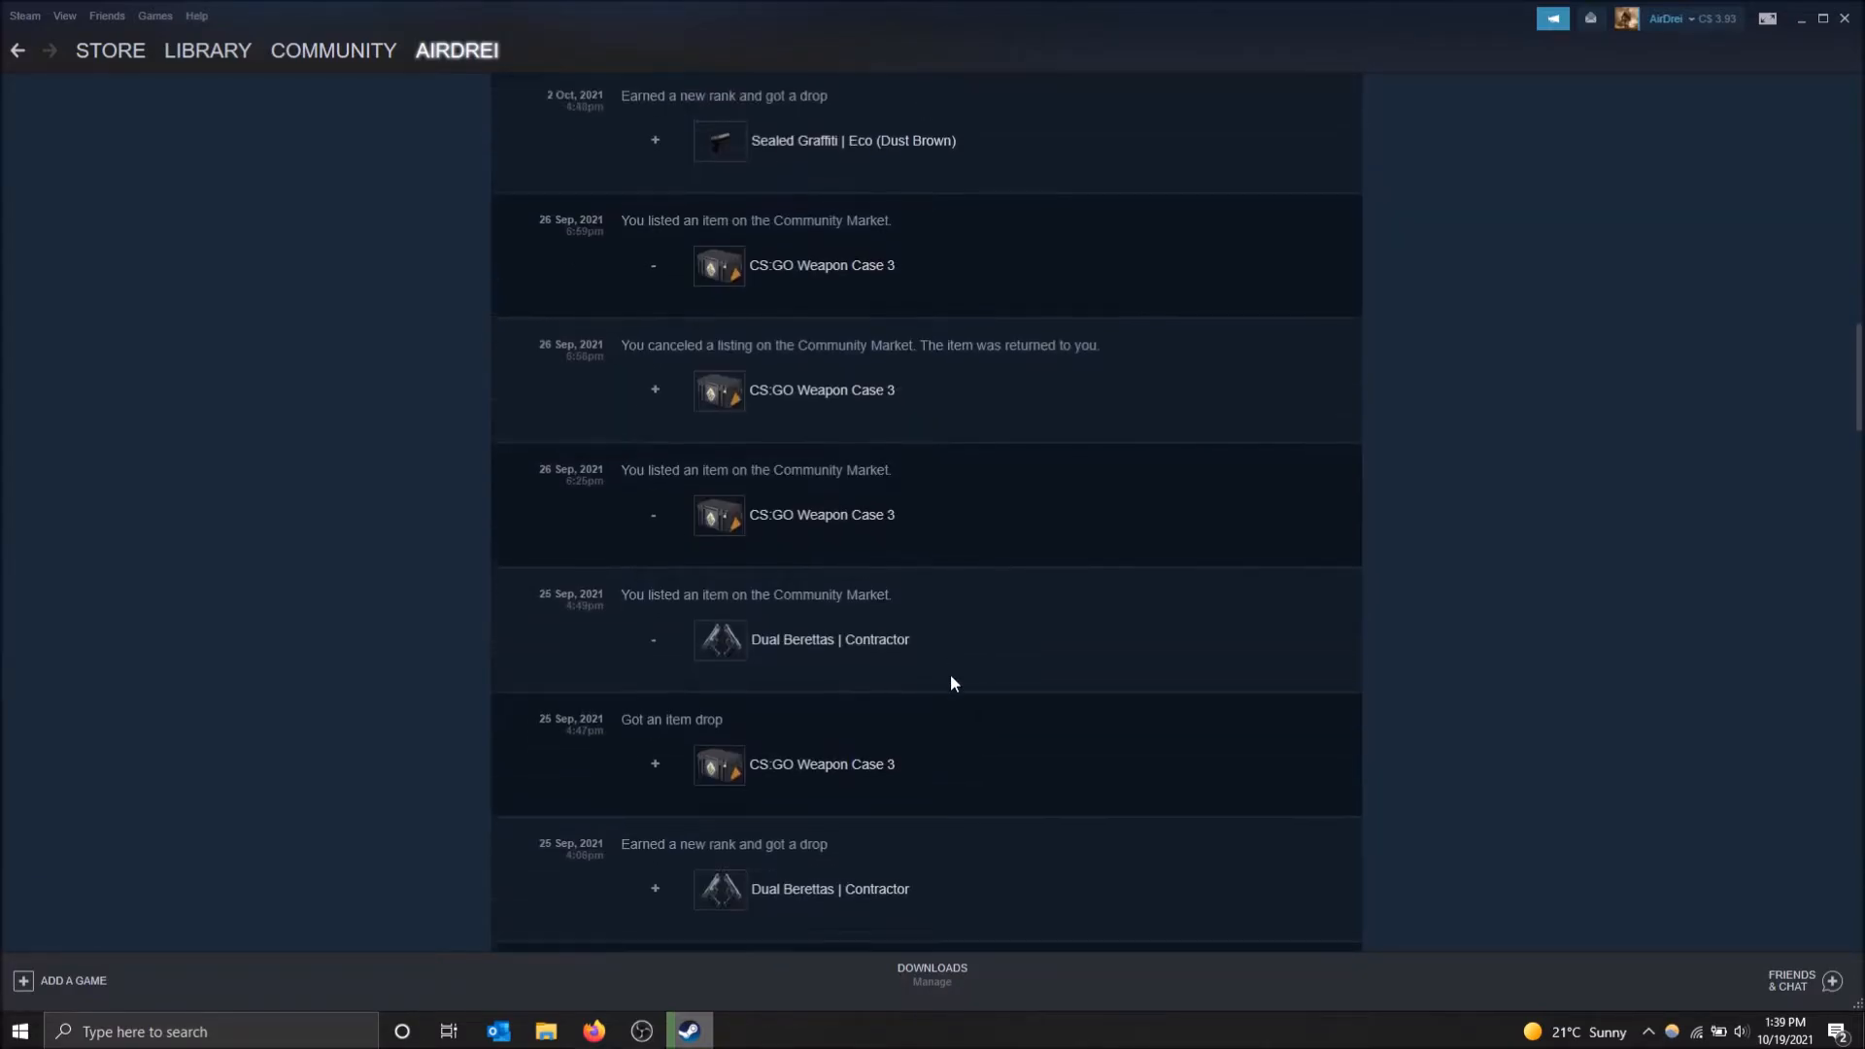
scroll(down, 3)
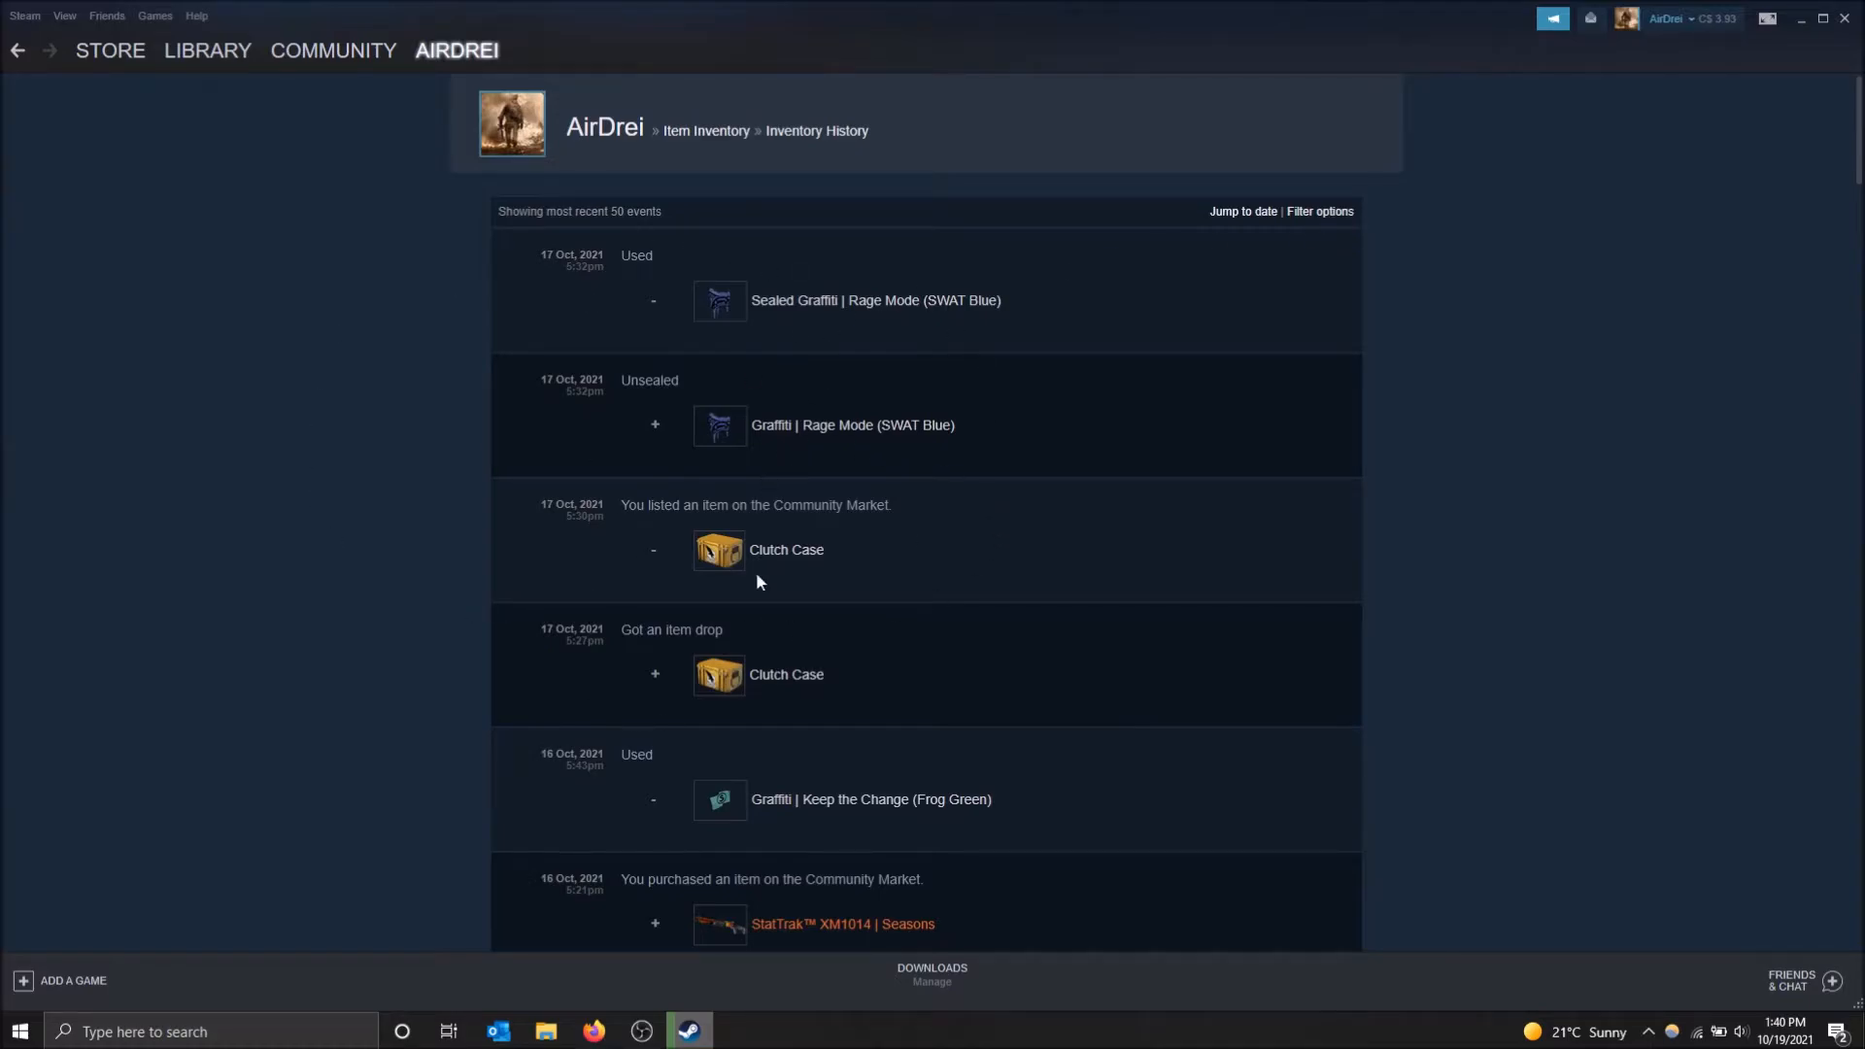
Step: Restrict the history to Counter-Strike: Global Offensive events and bring up the jump-to-date calendar
click(1317, 211)
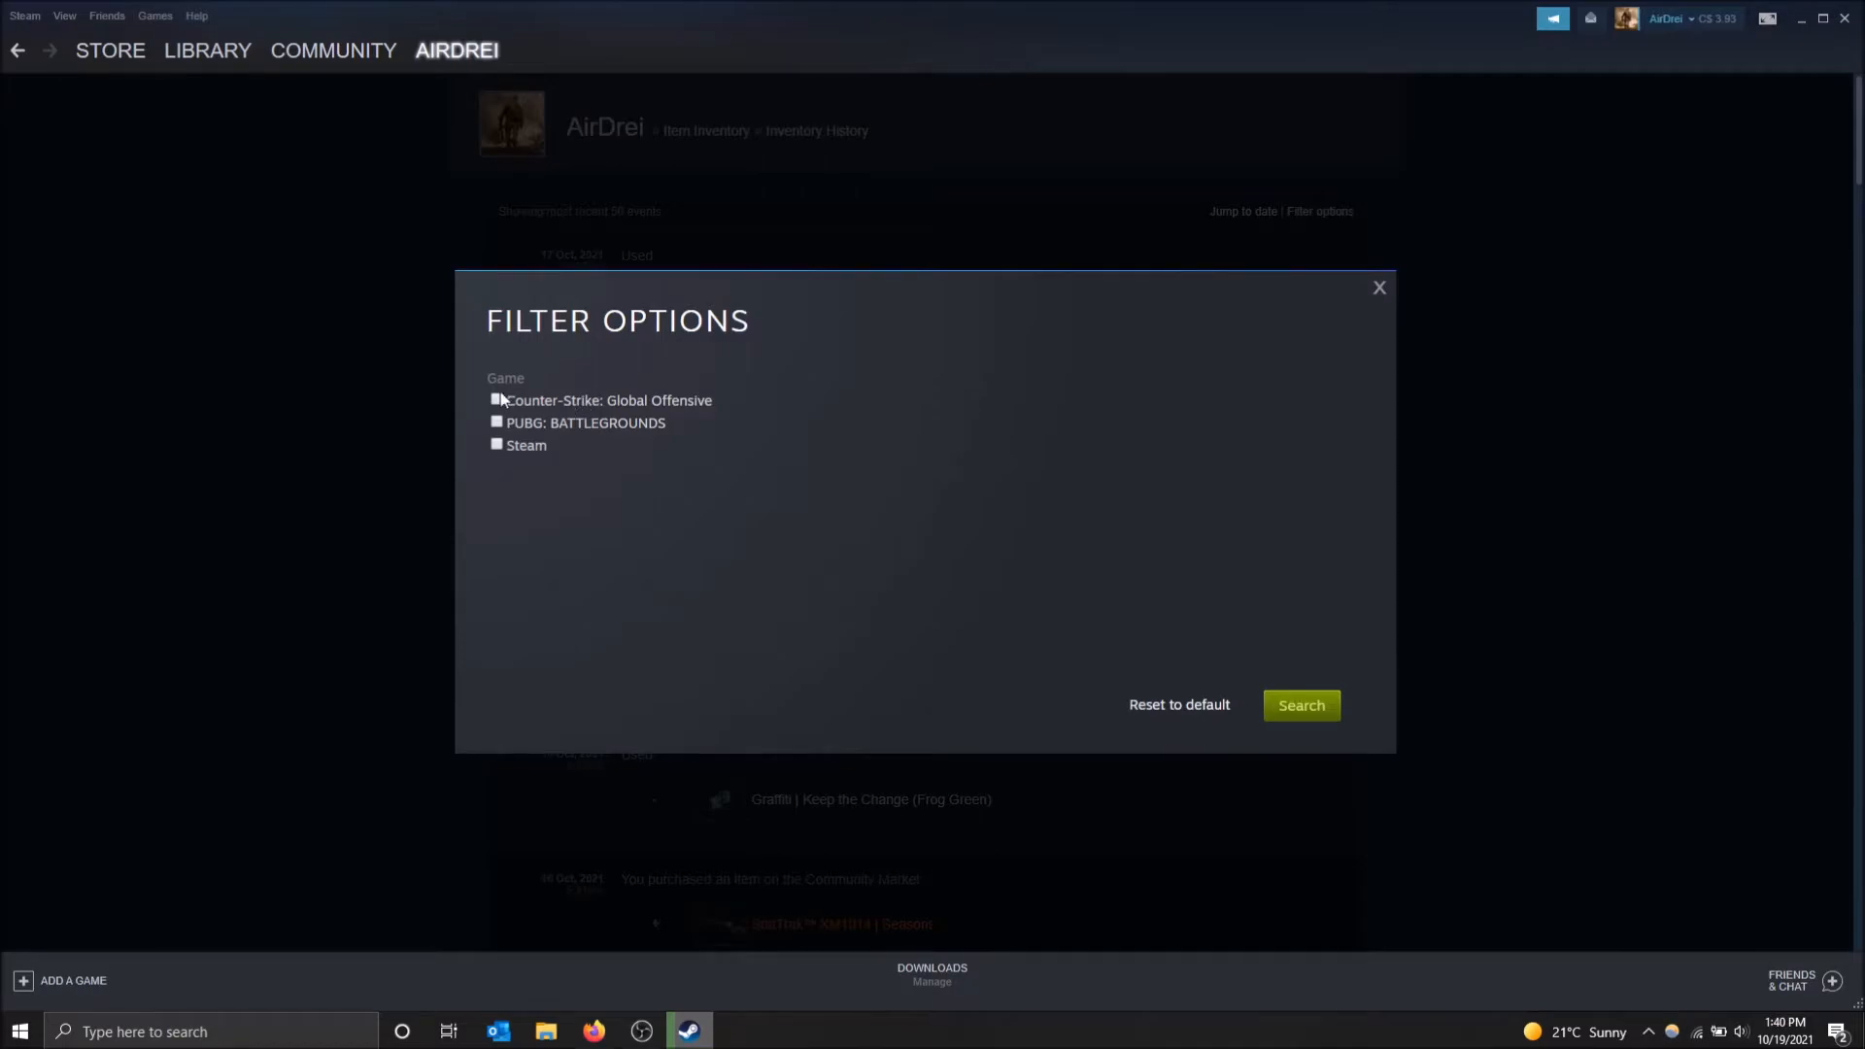
click(497, 399)
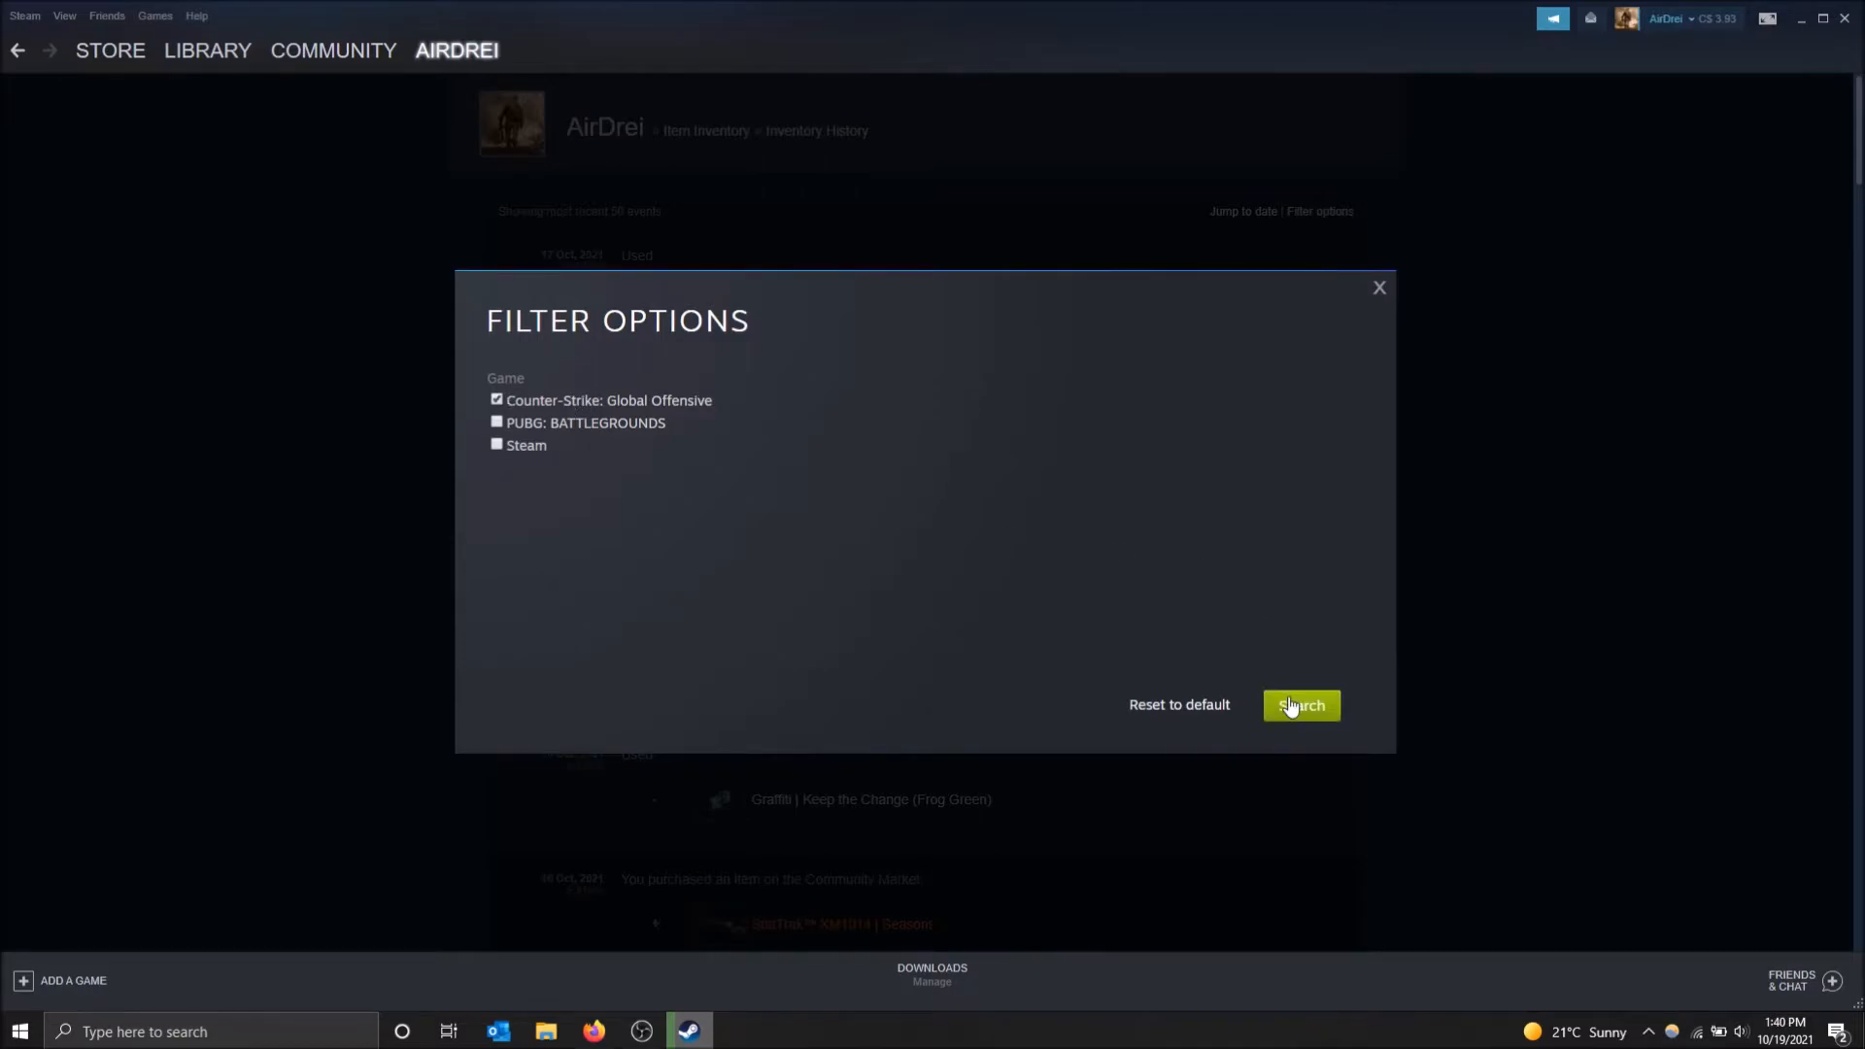
click(1299, 705)
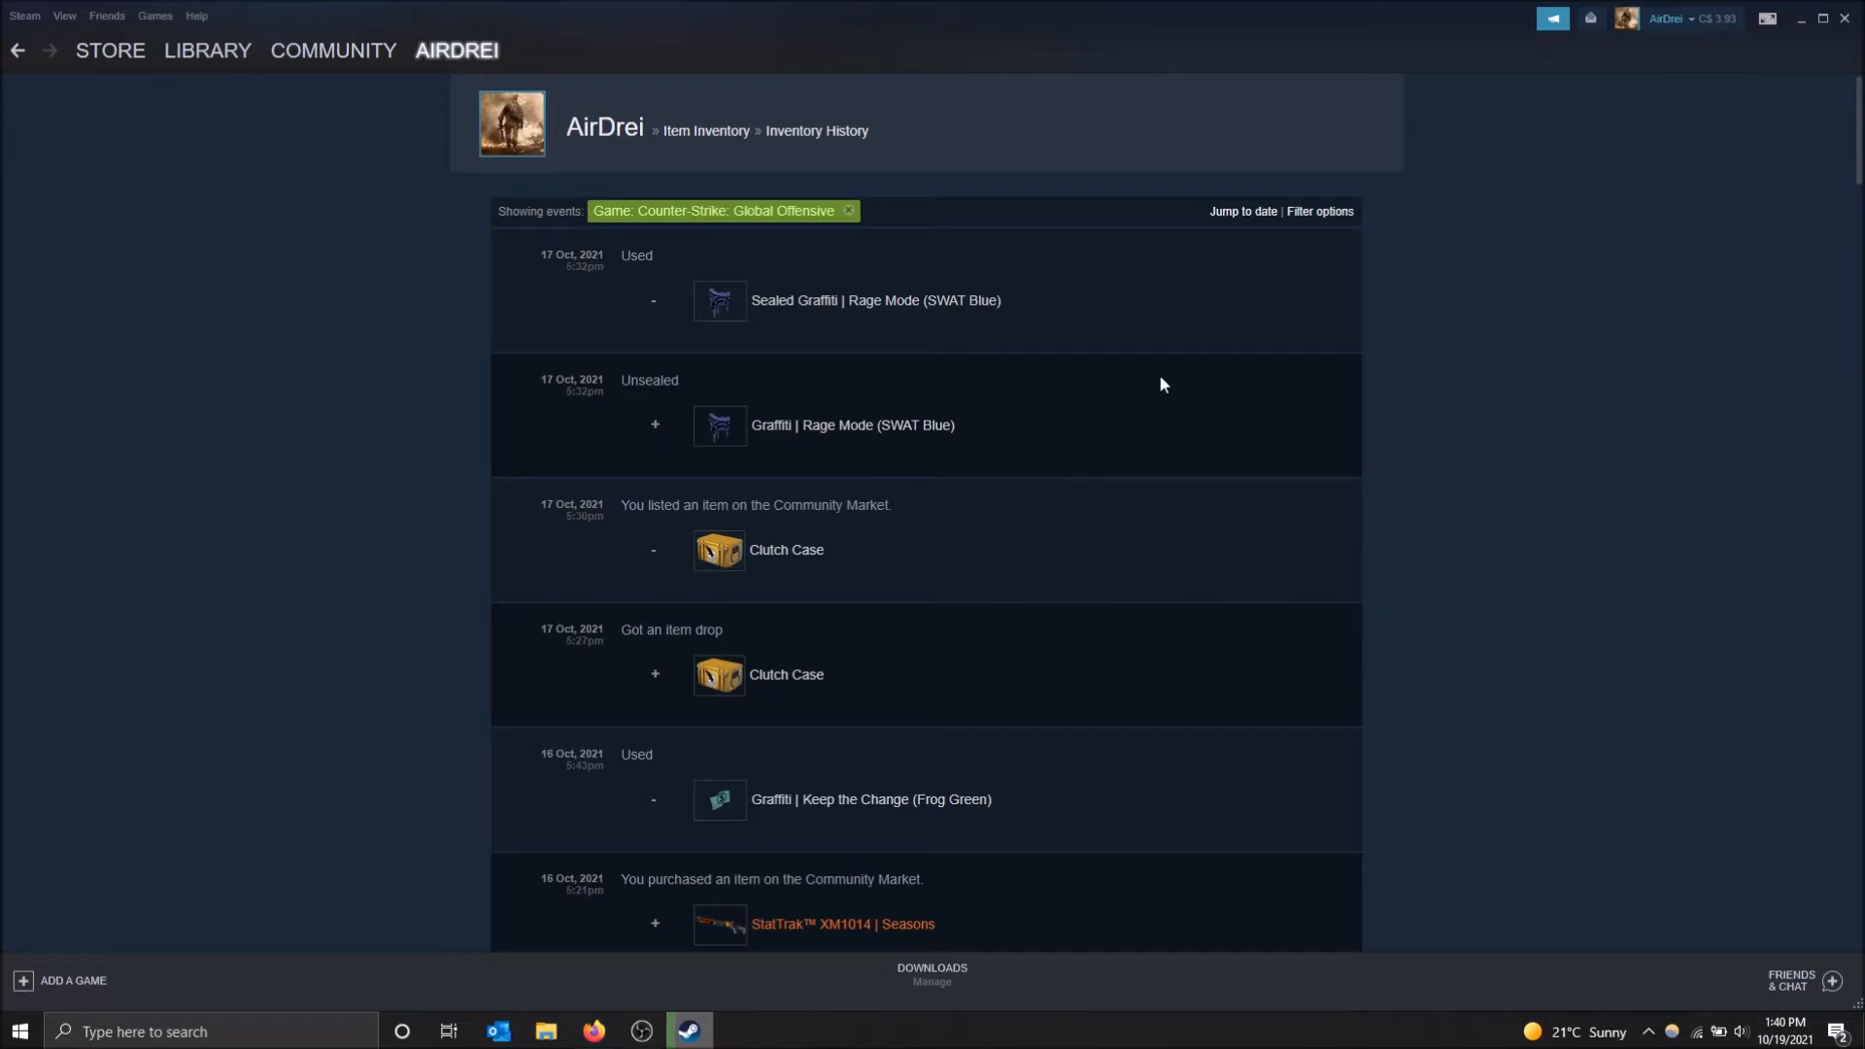
click(1241, 211)
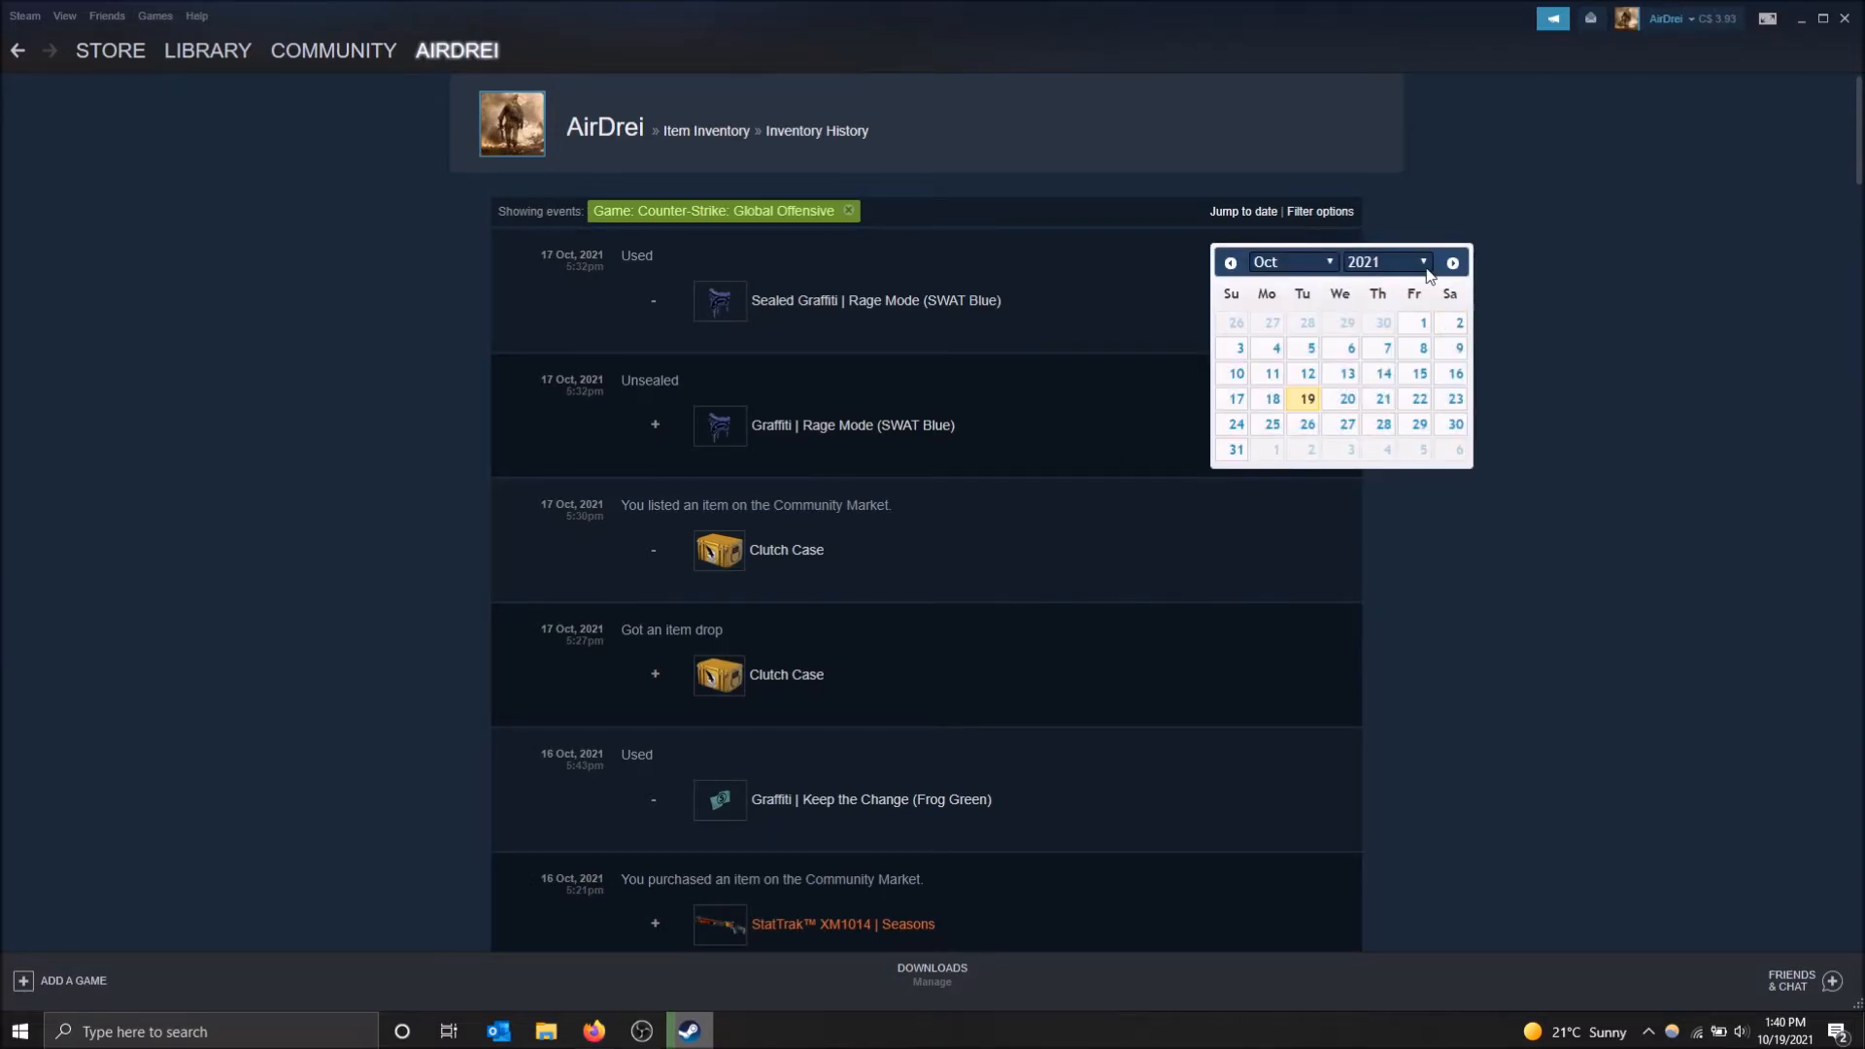
Step: Jump the CS:GO history to events on or before 20 October 2017
click(1291, 261)
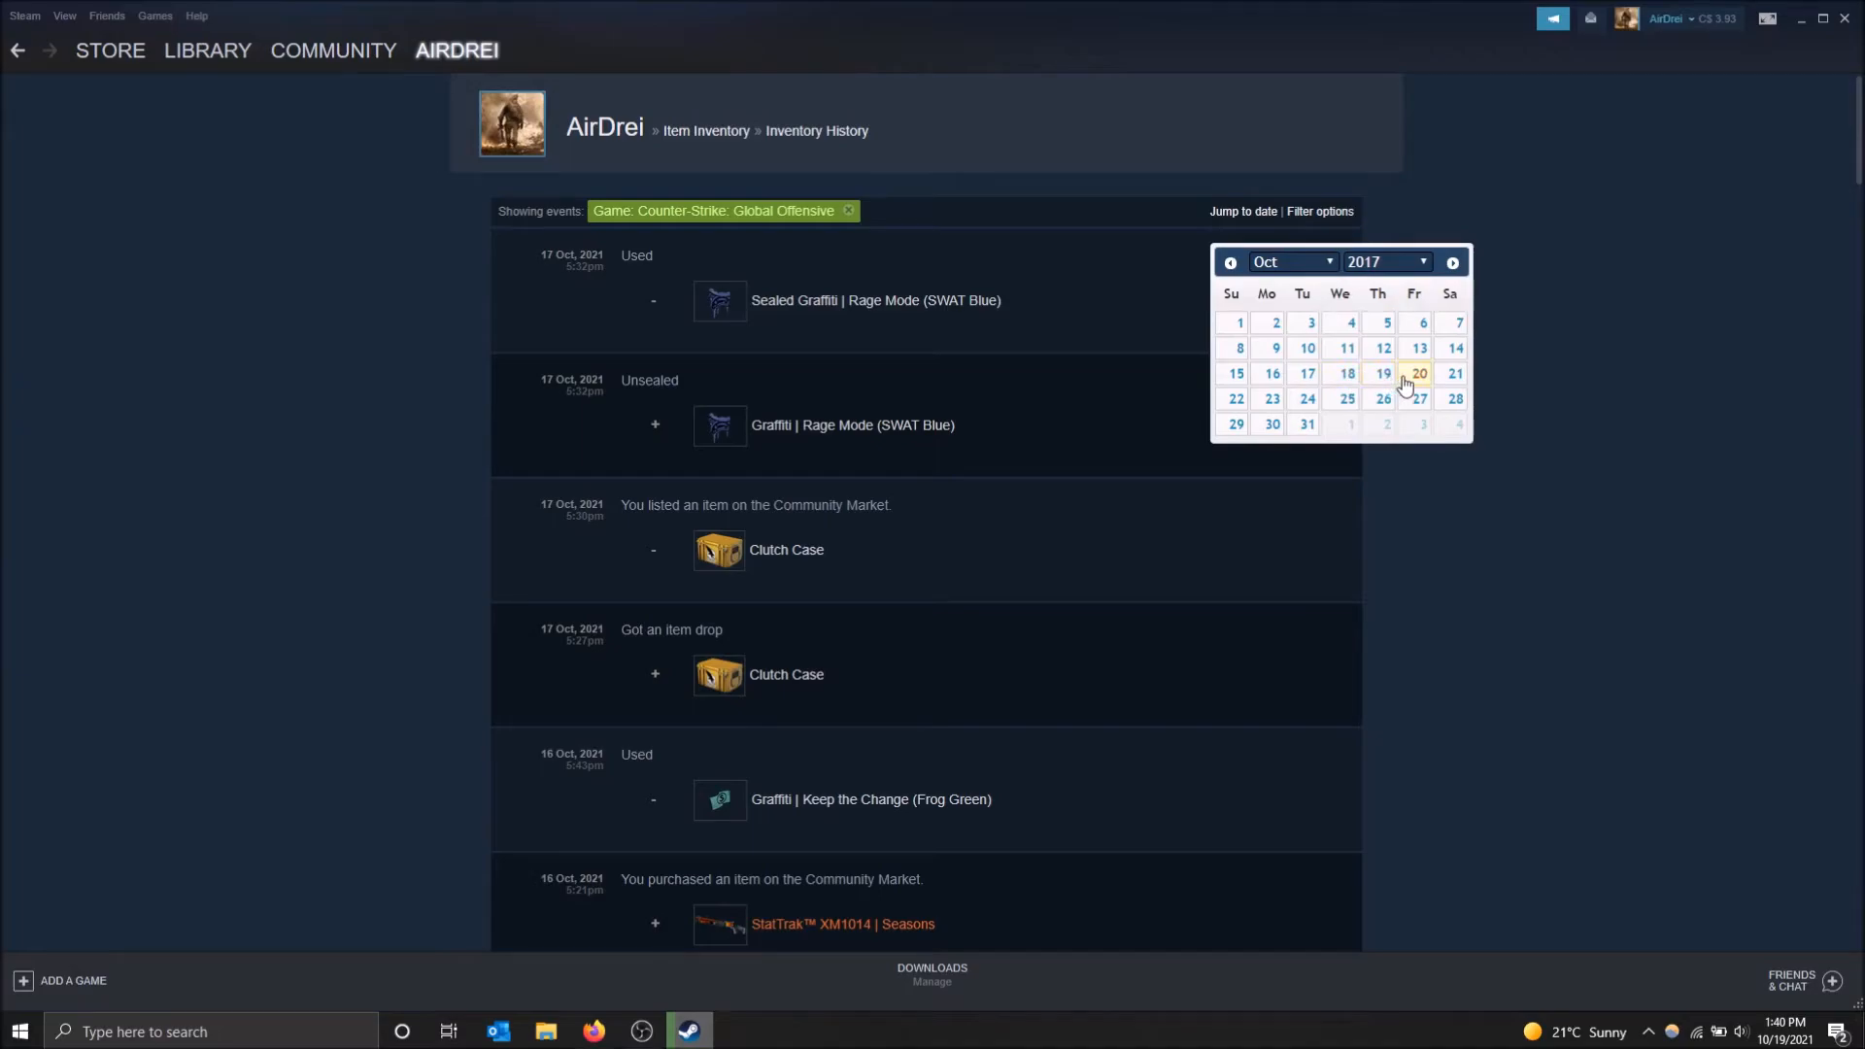
click(1413, 381)
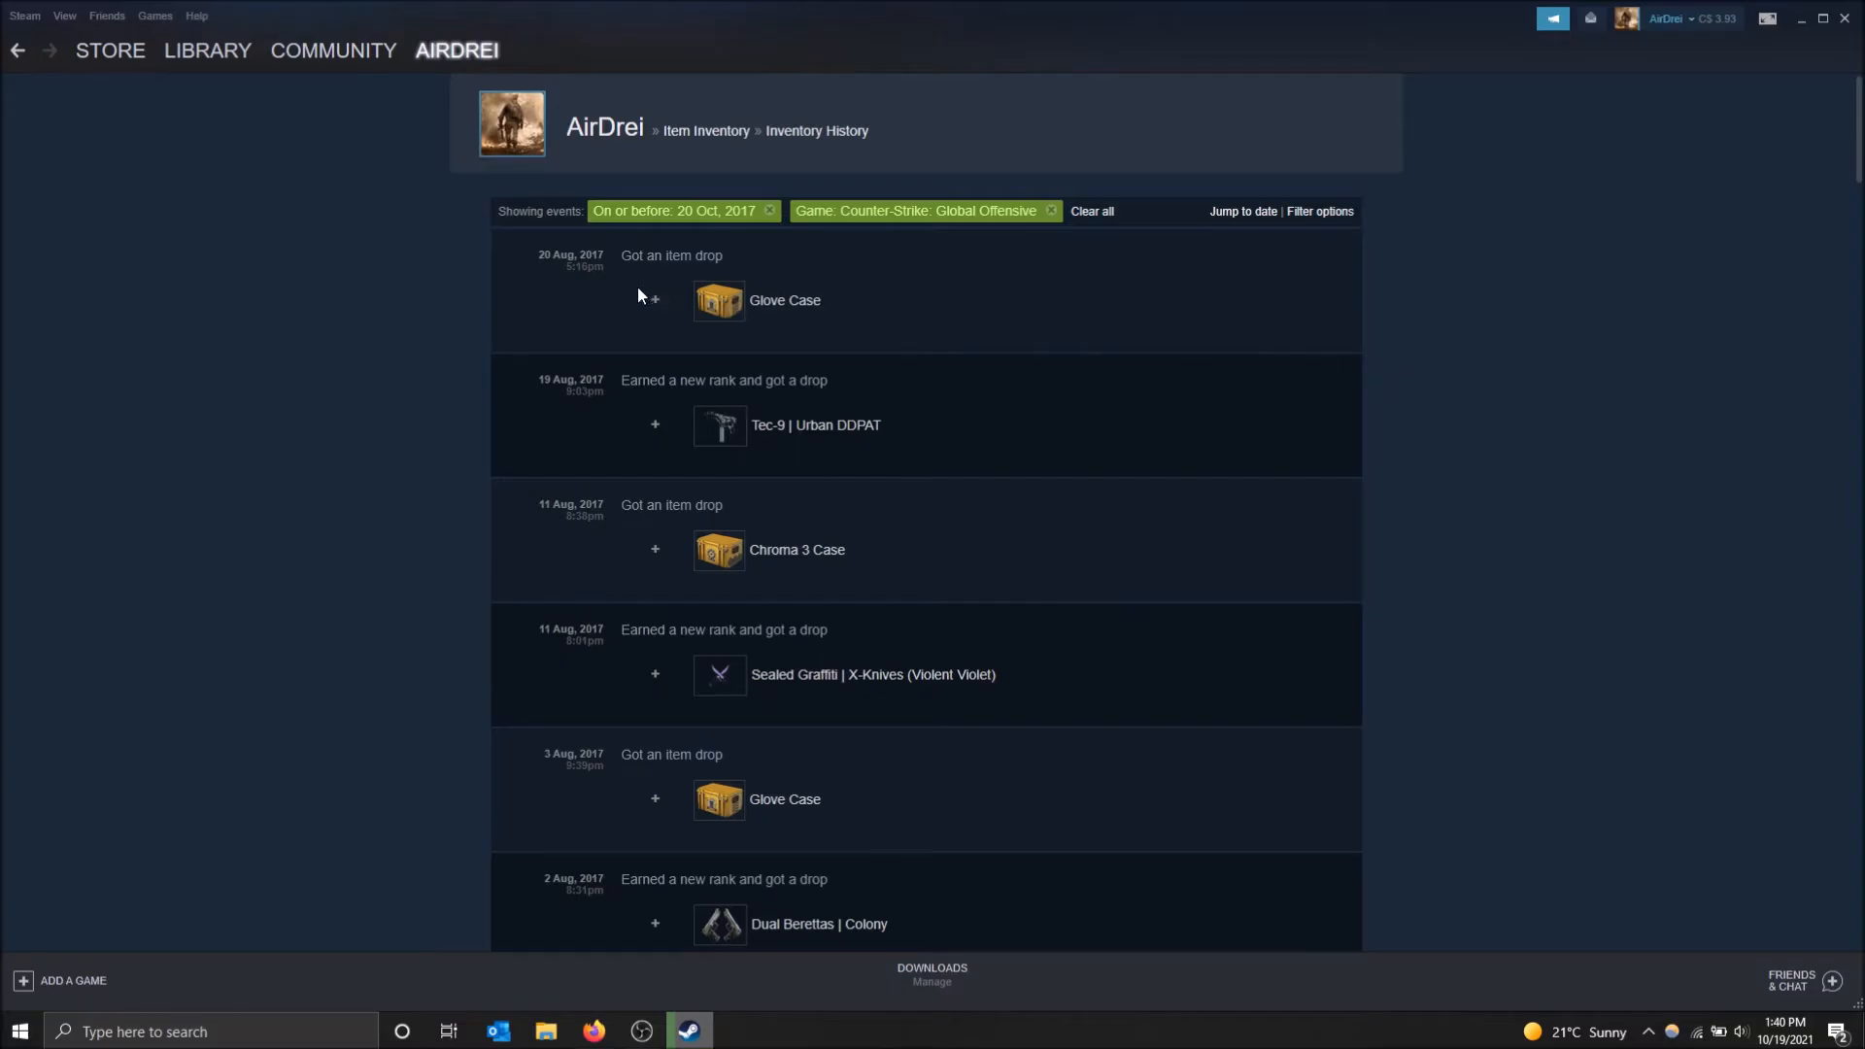
scroll(down, 3)
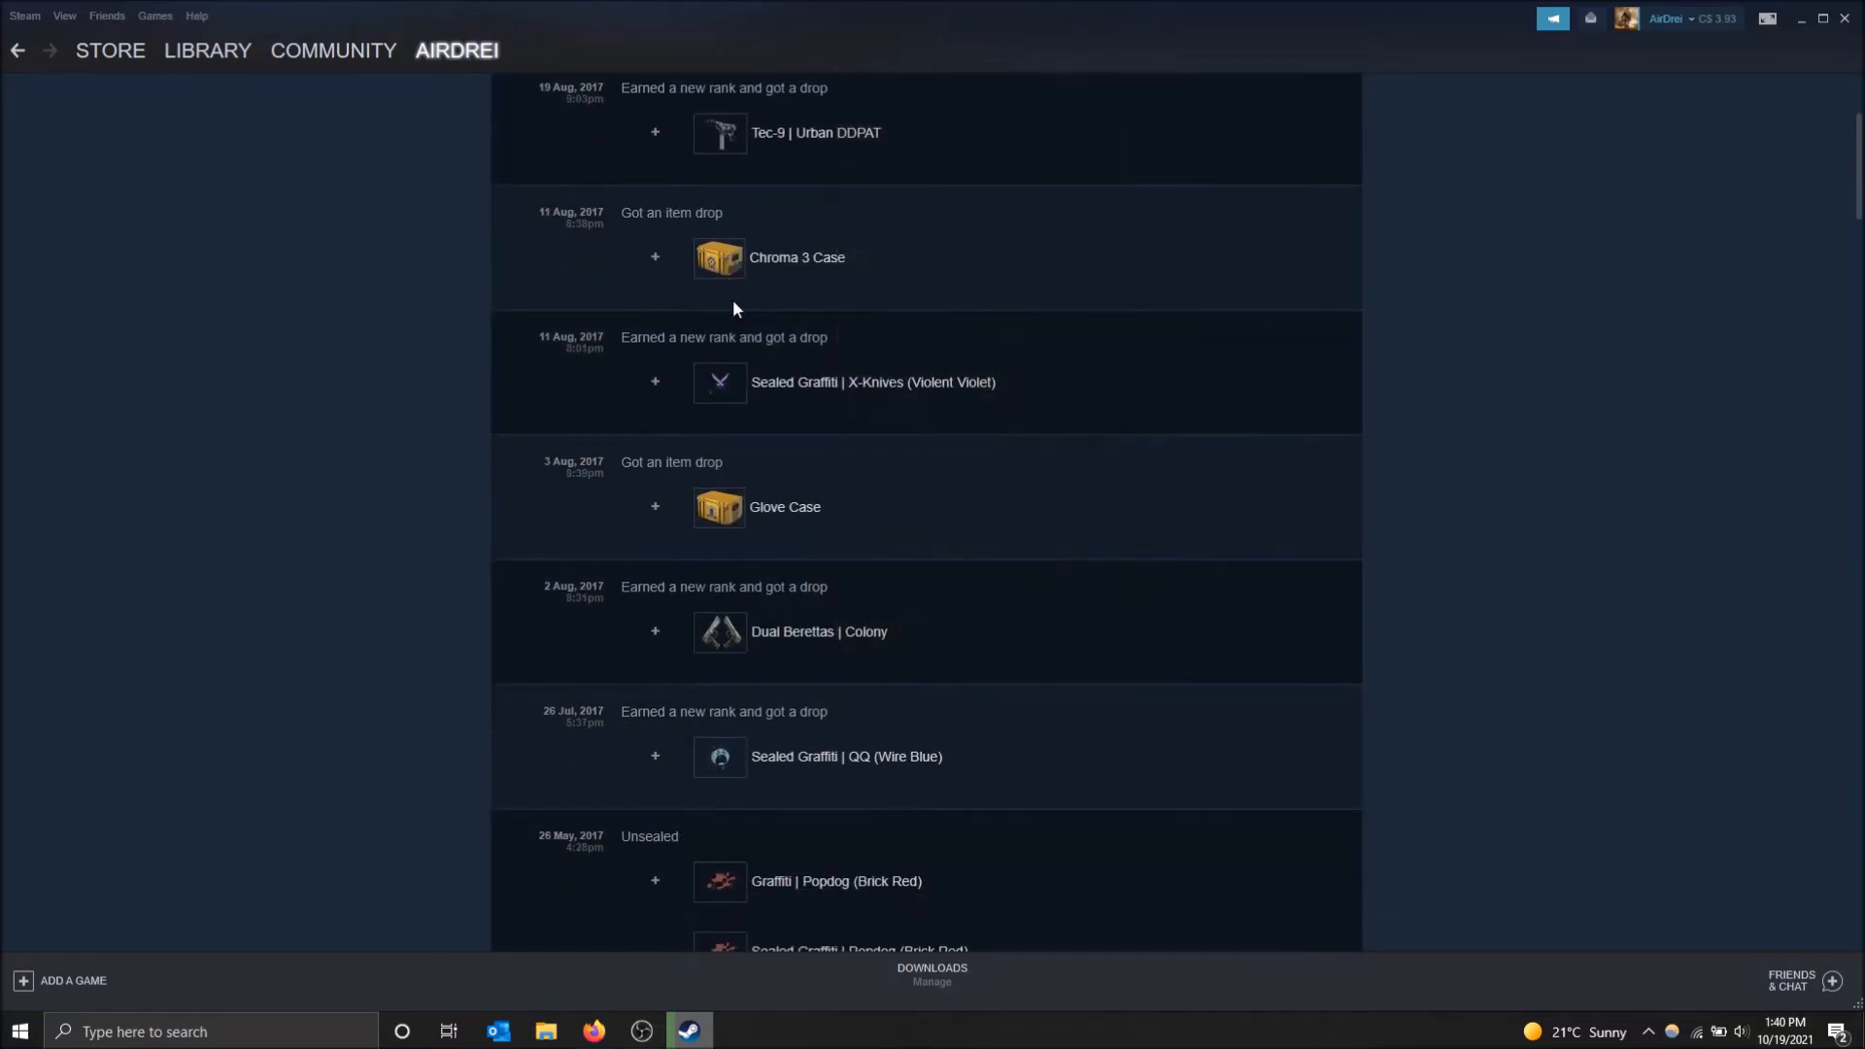
scroll(down, 3)
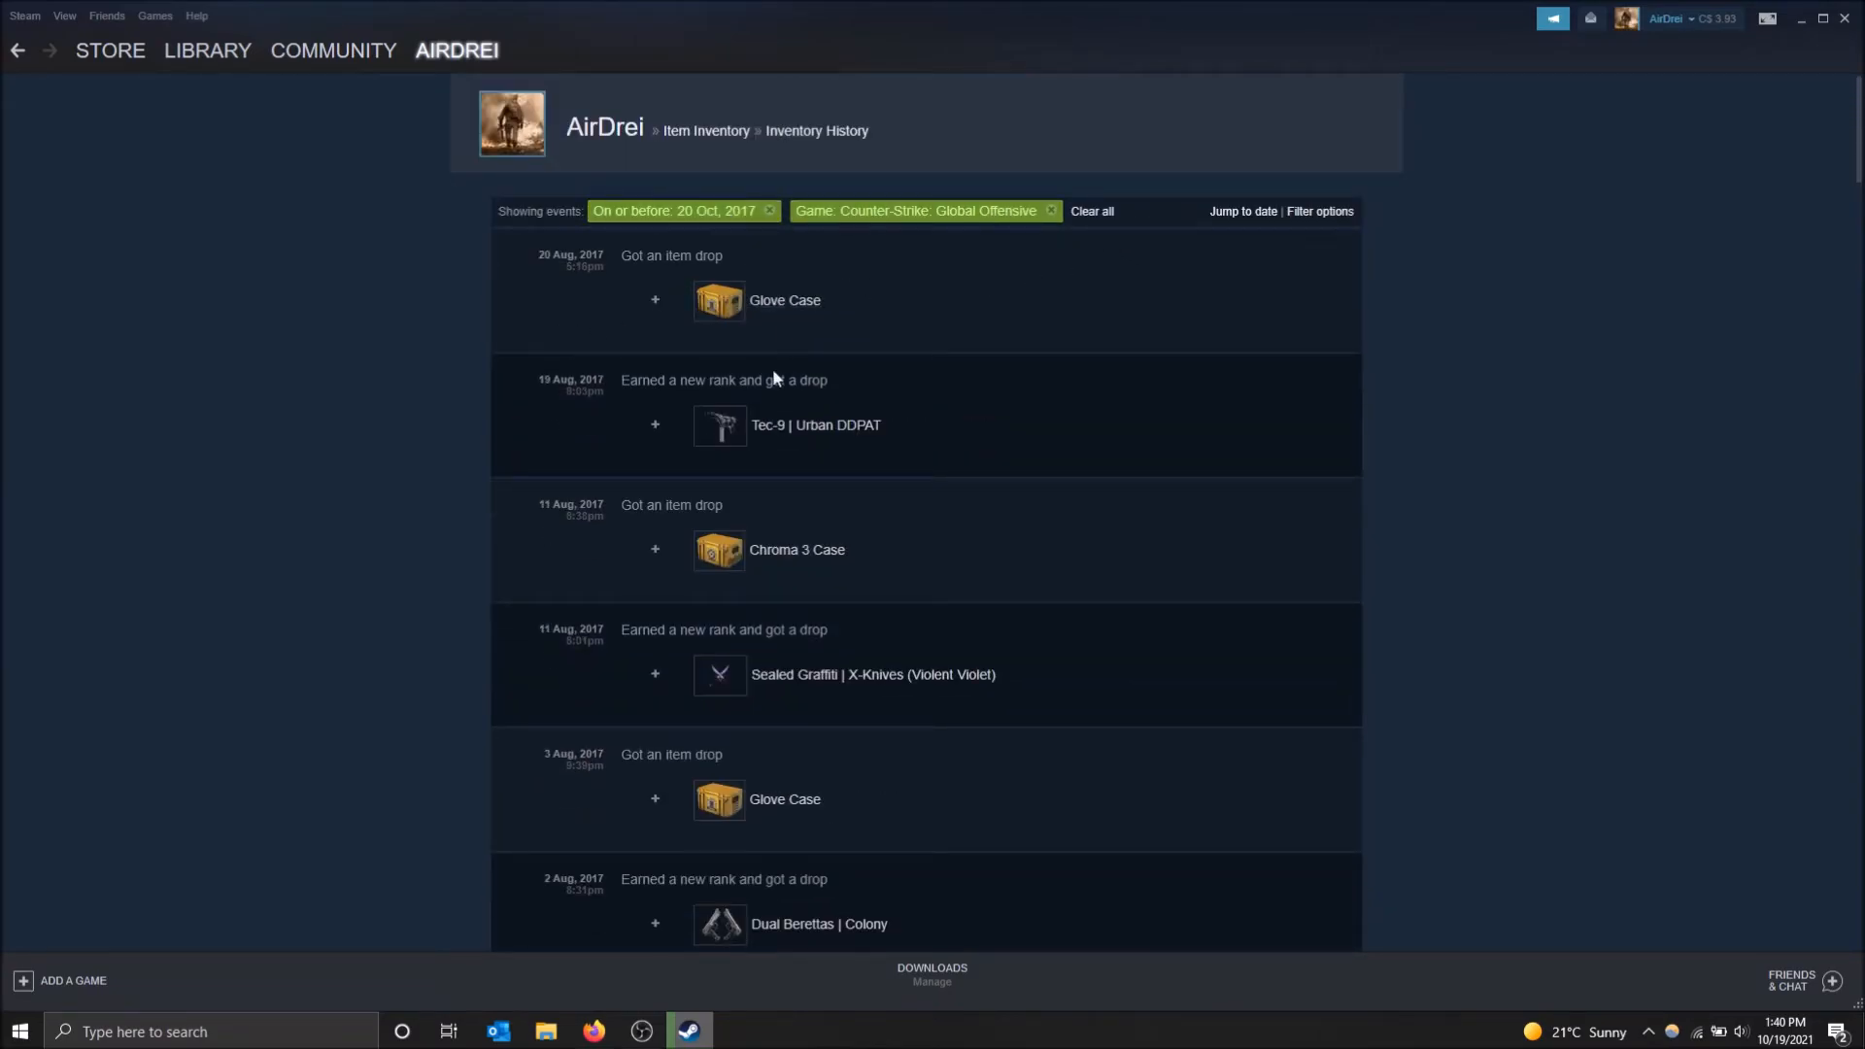
scroll(down, 3)
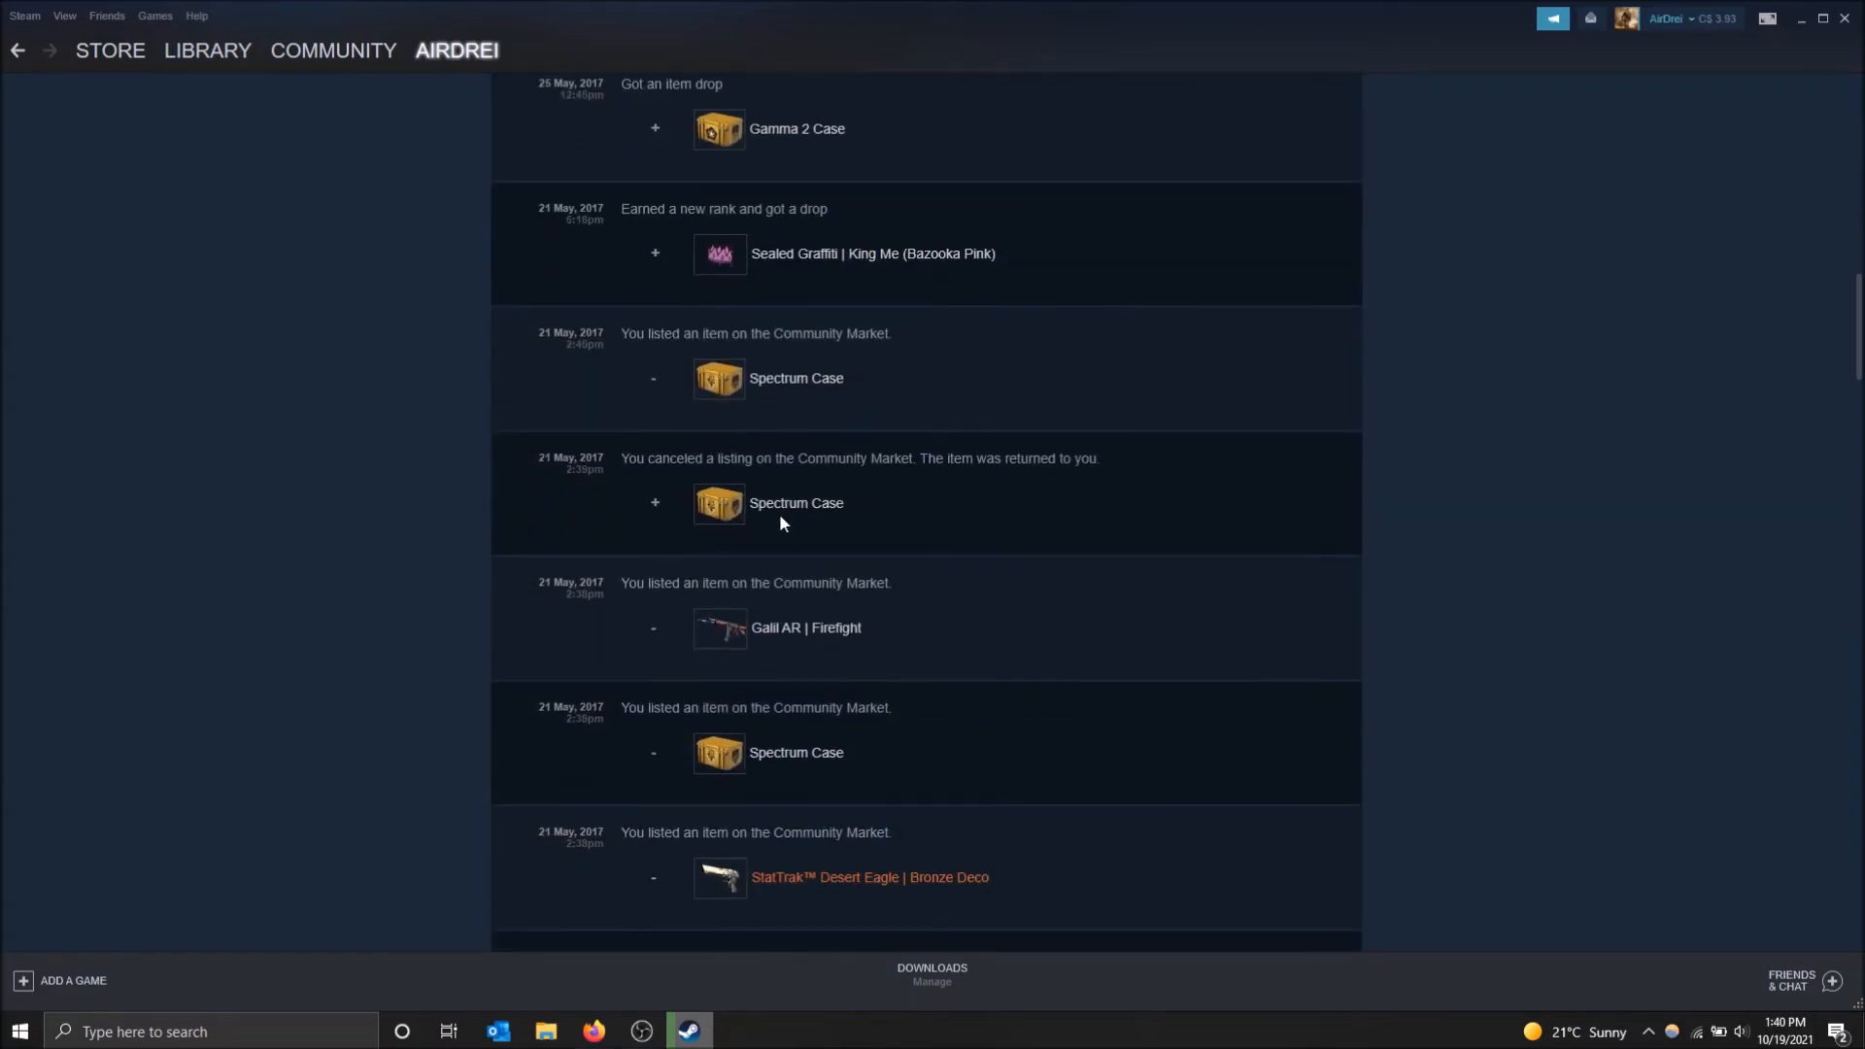
scroll(up, 3)
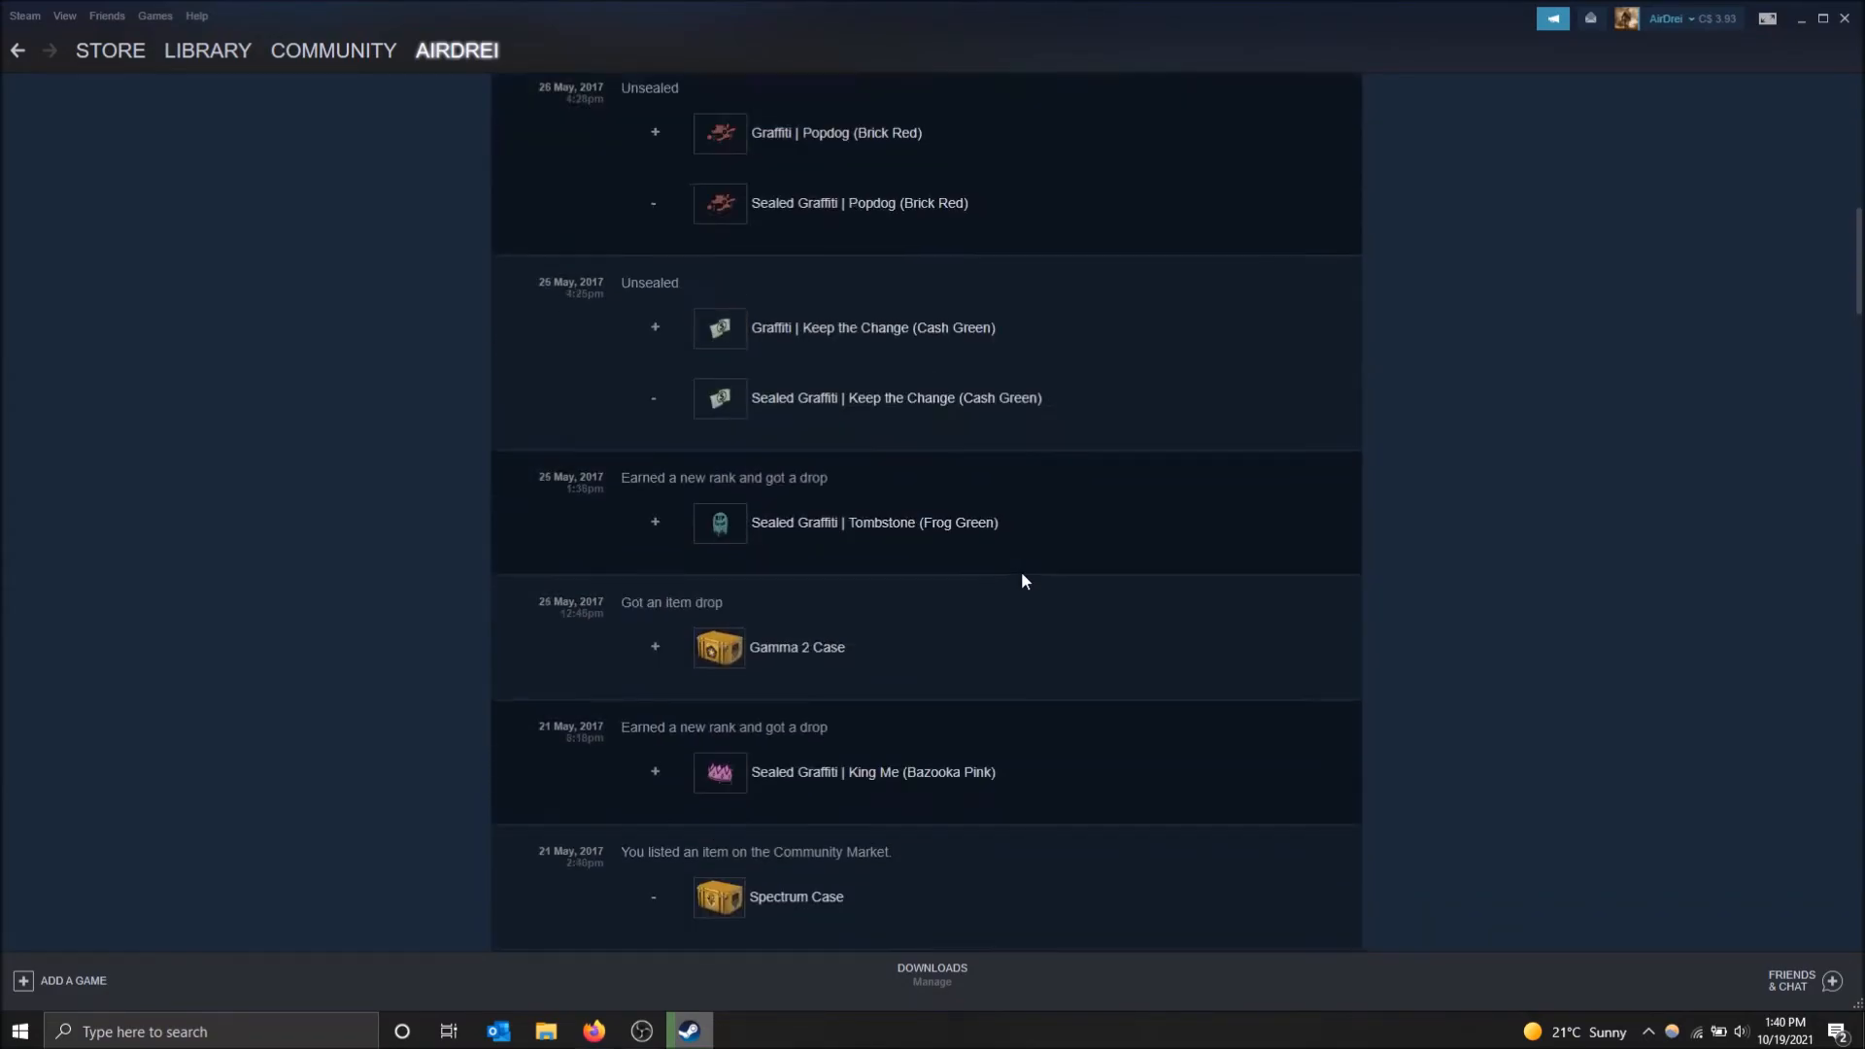
scroll(down, 3)
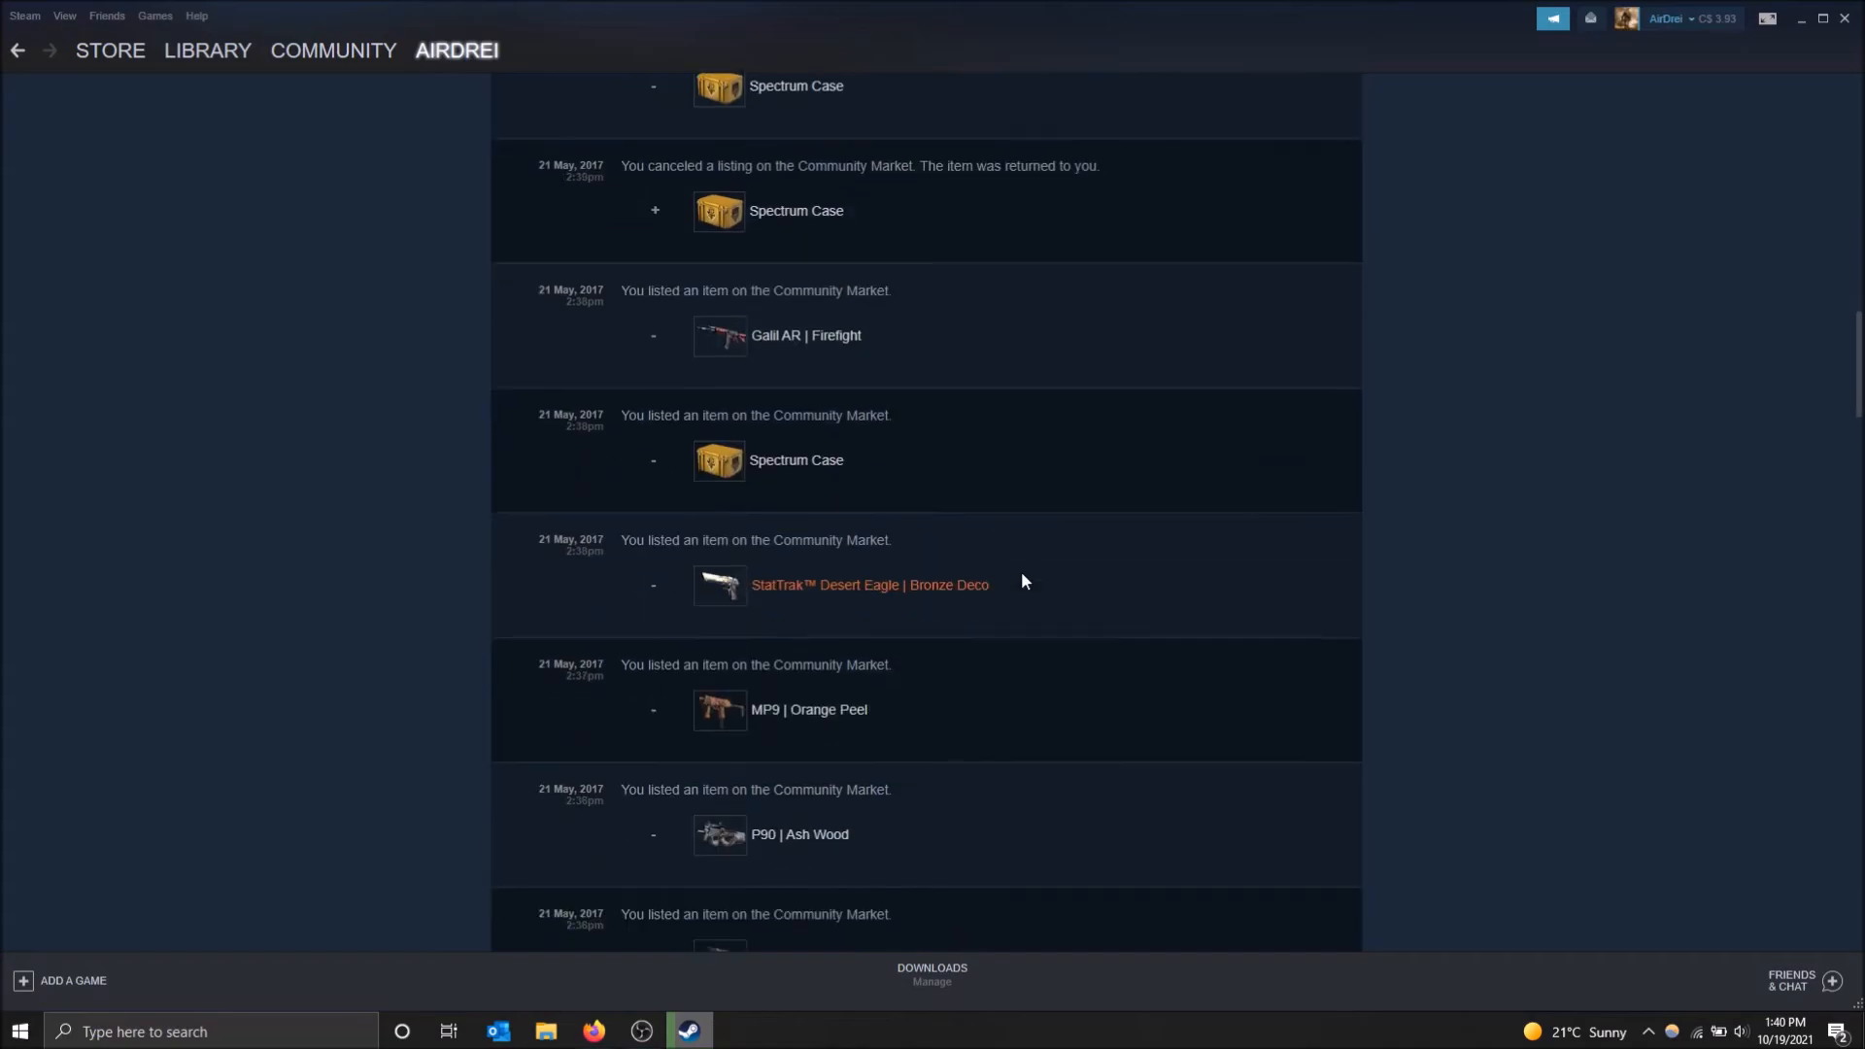
scroll(down, 3)
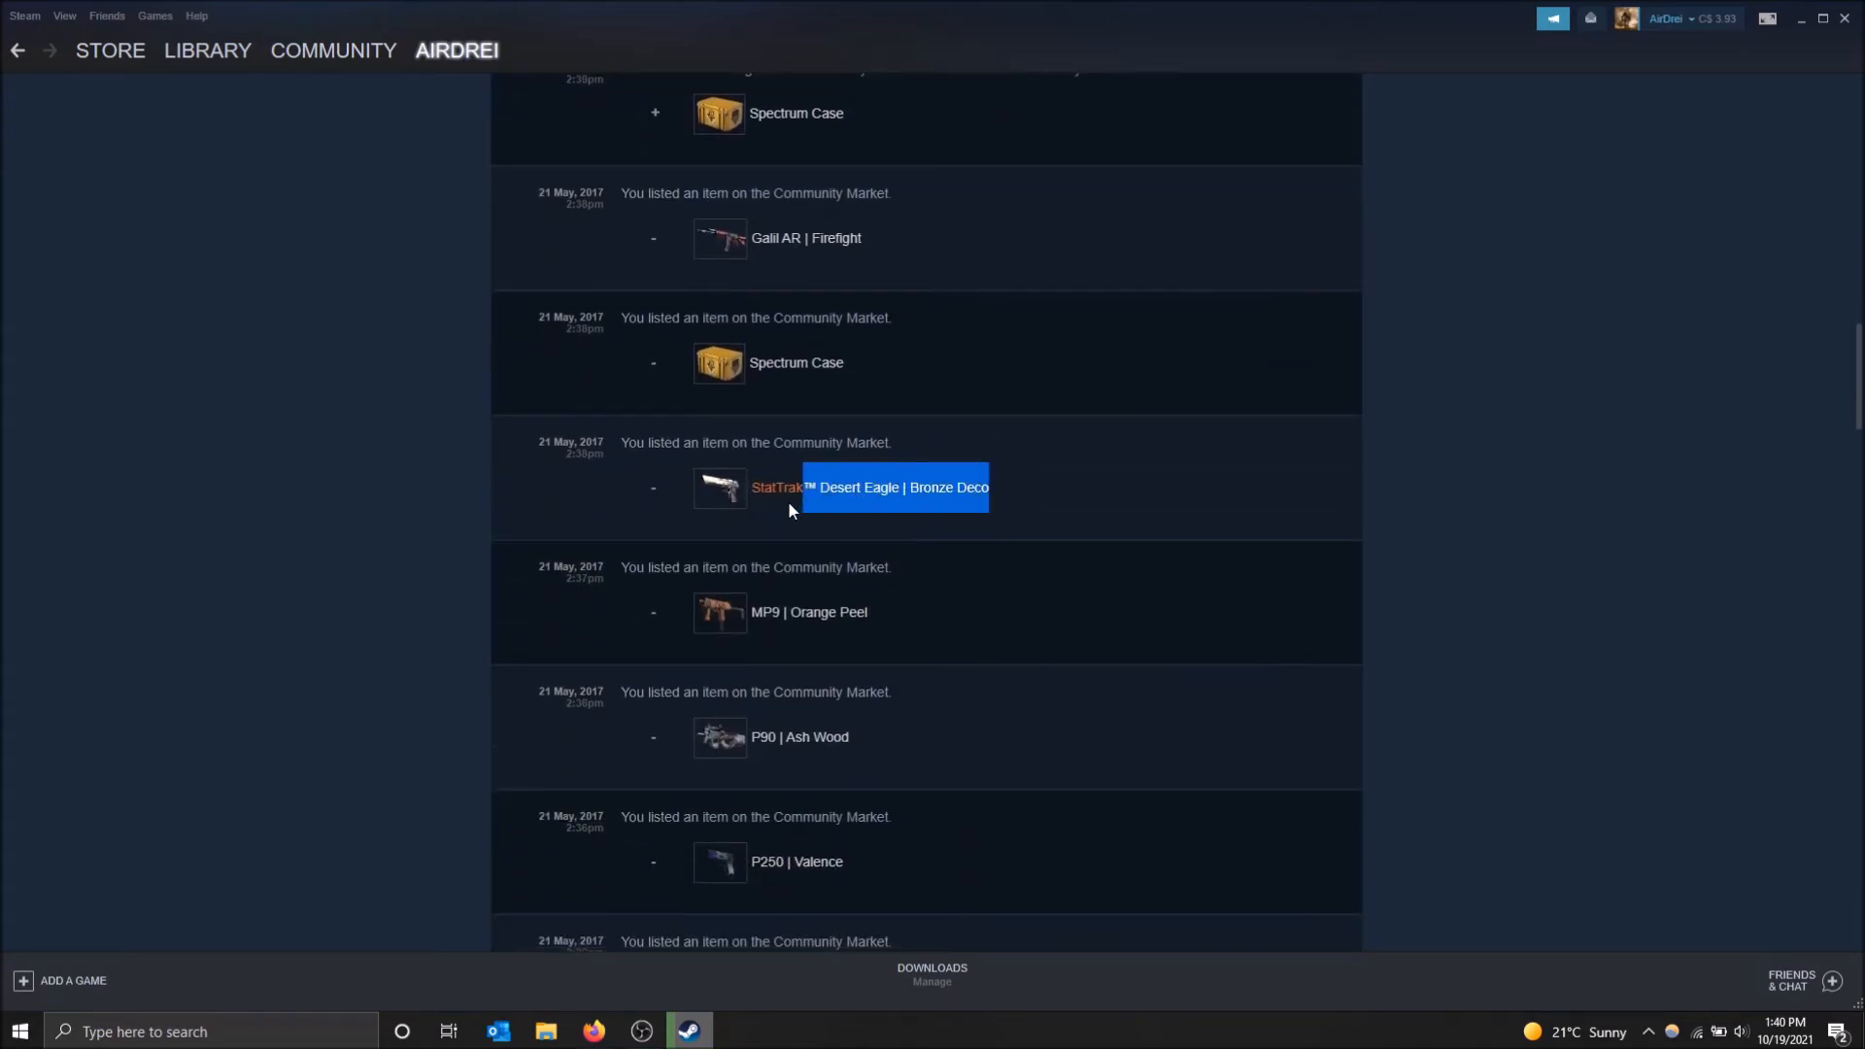